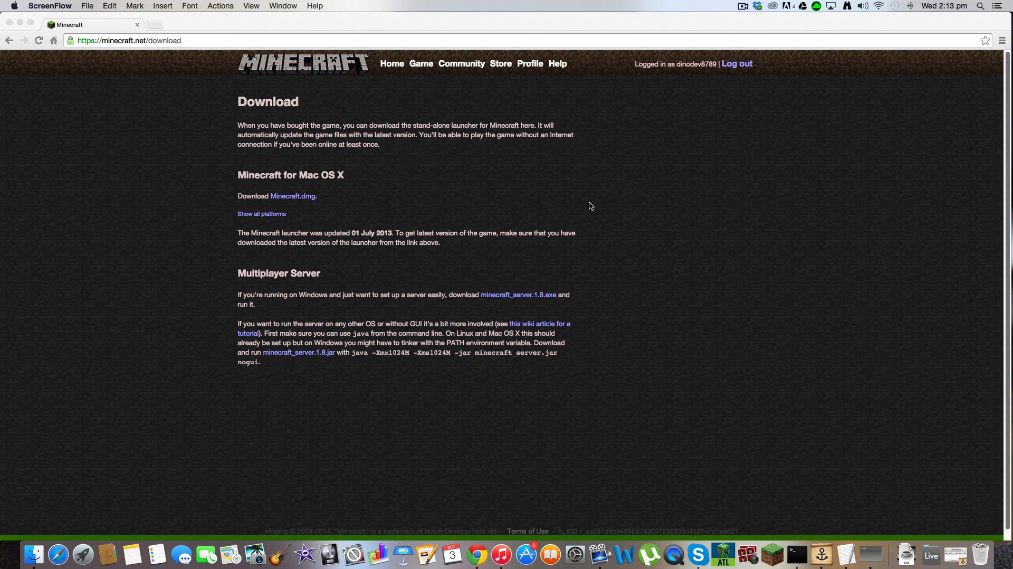
mouse_move(585, 227)
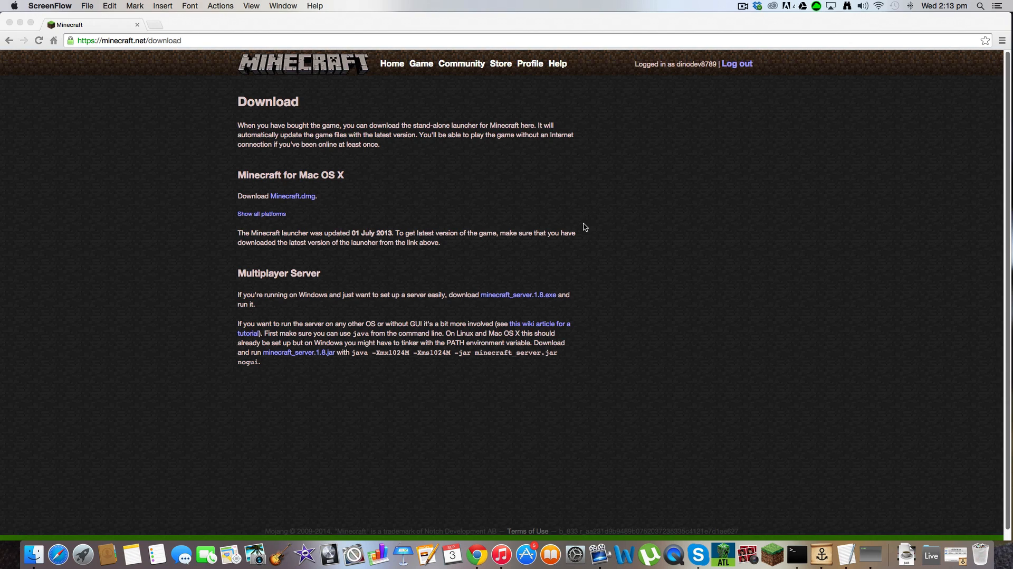
mouse_move(593, 240)
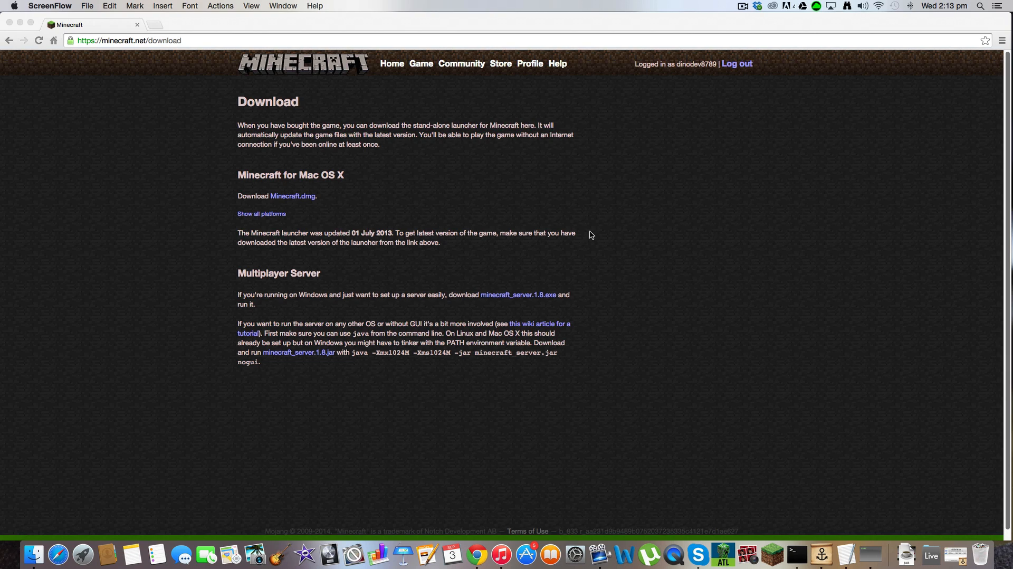
mouse_move(584, 230)
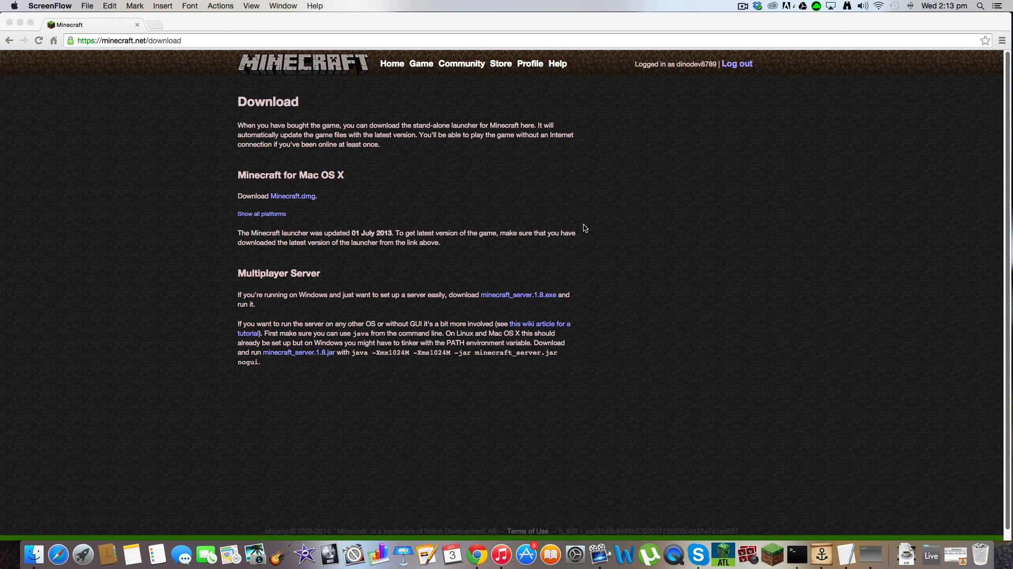
mouse_move(525, 327)
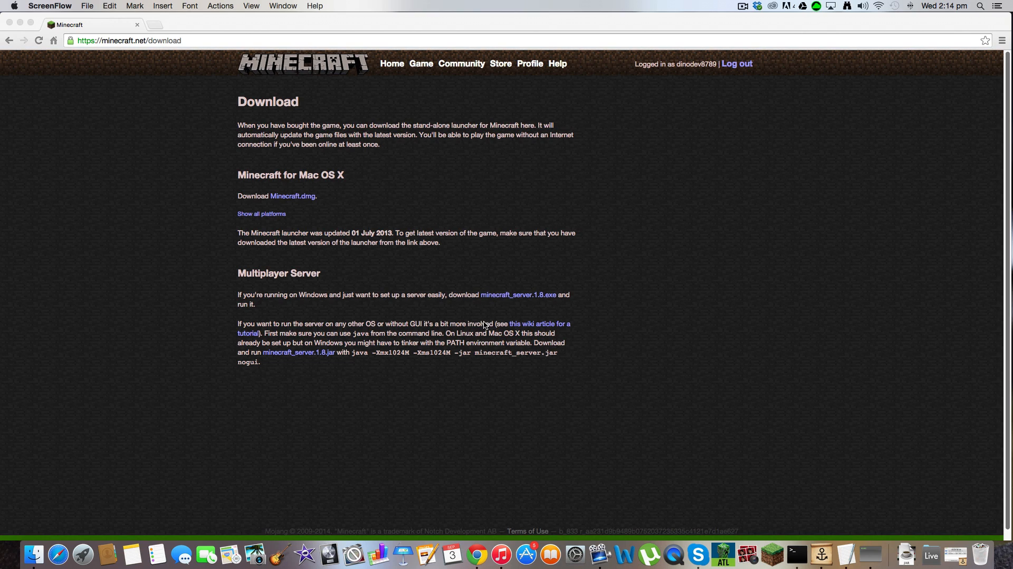
mouse_move(276, 261)
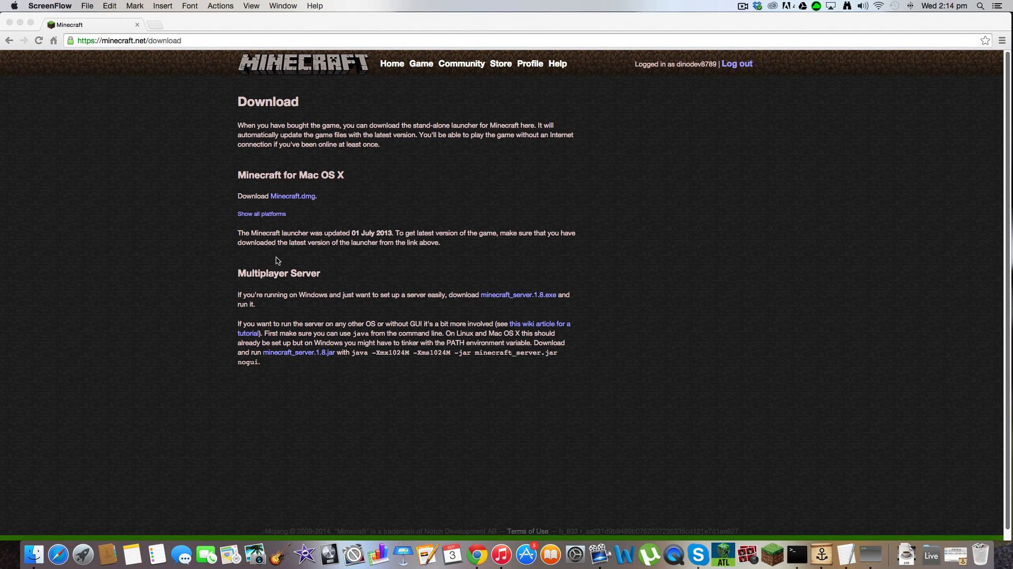
mouse_move(253, 298)
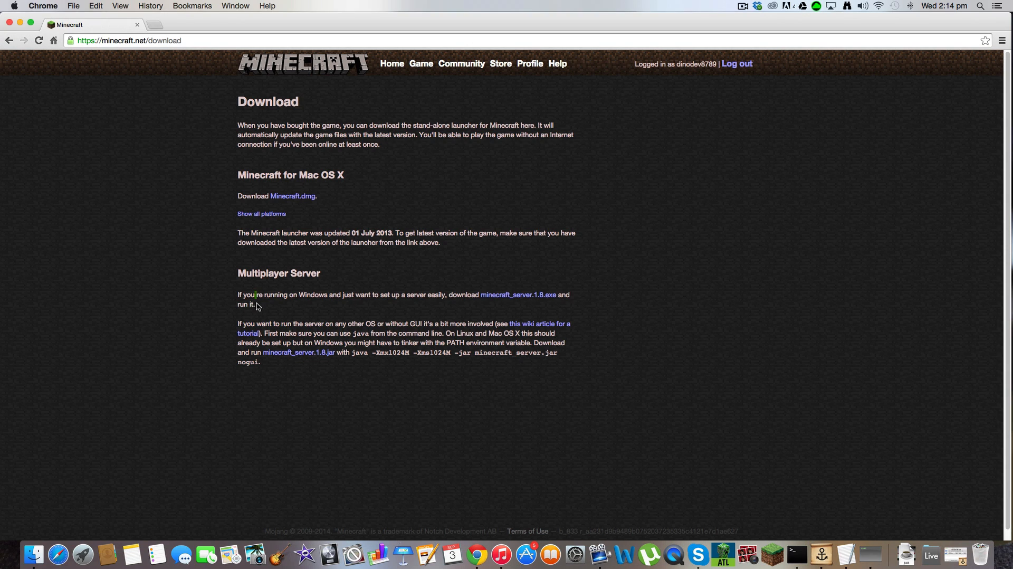
mouse_move(299, 352)
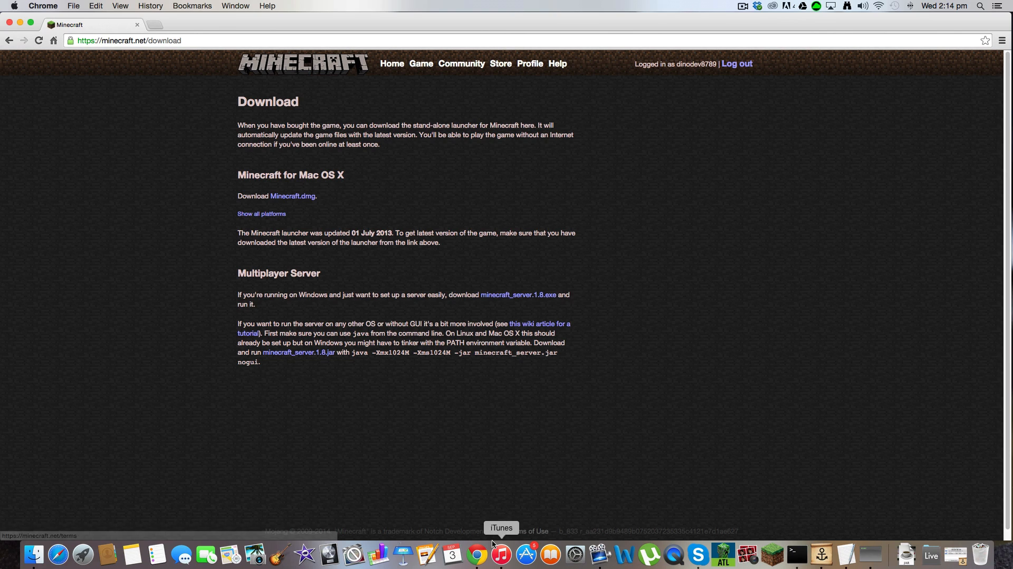
mouse_move(58, 554)
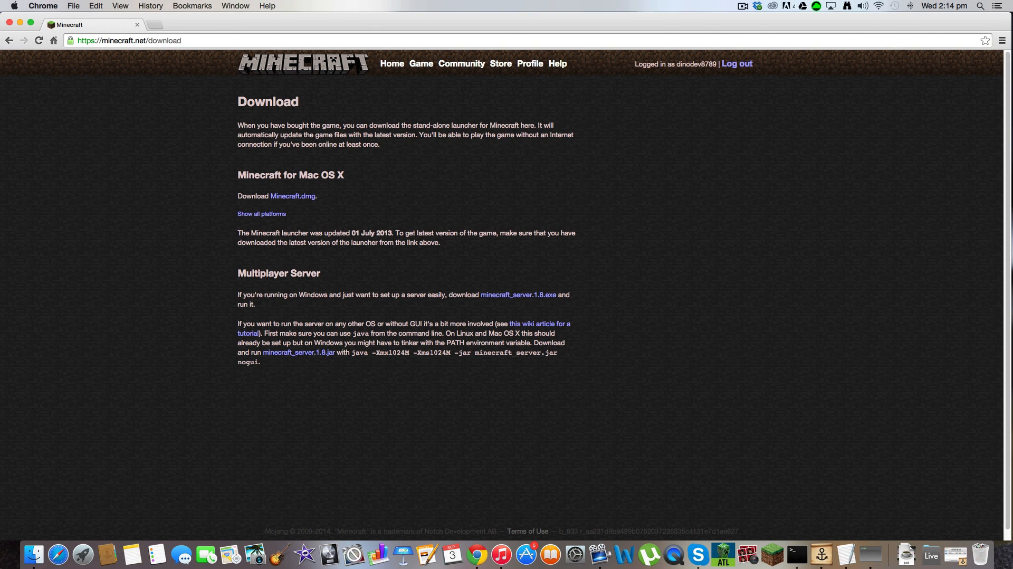
mouse_move(983, 554)
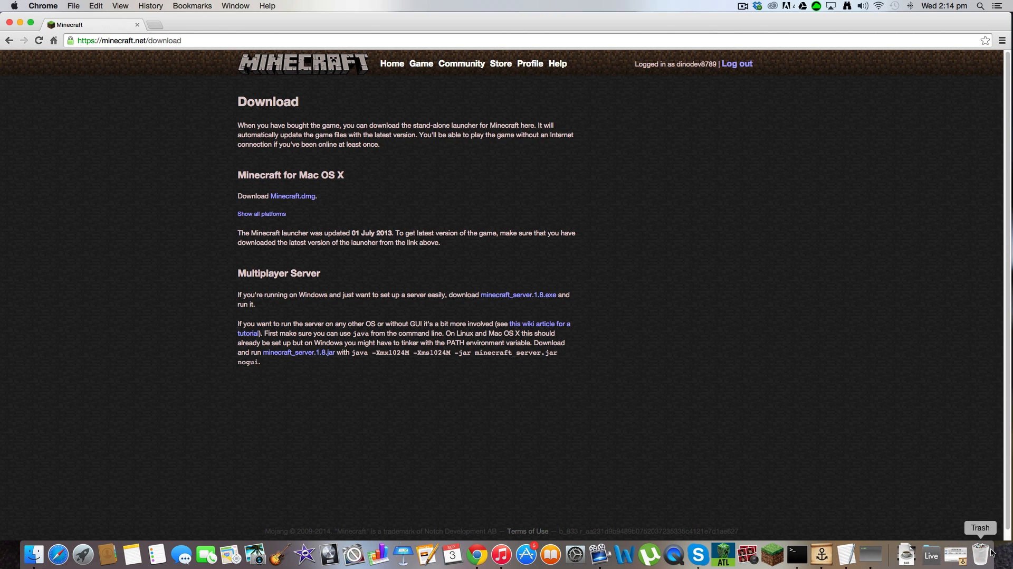
mouse_move(874, 544)
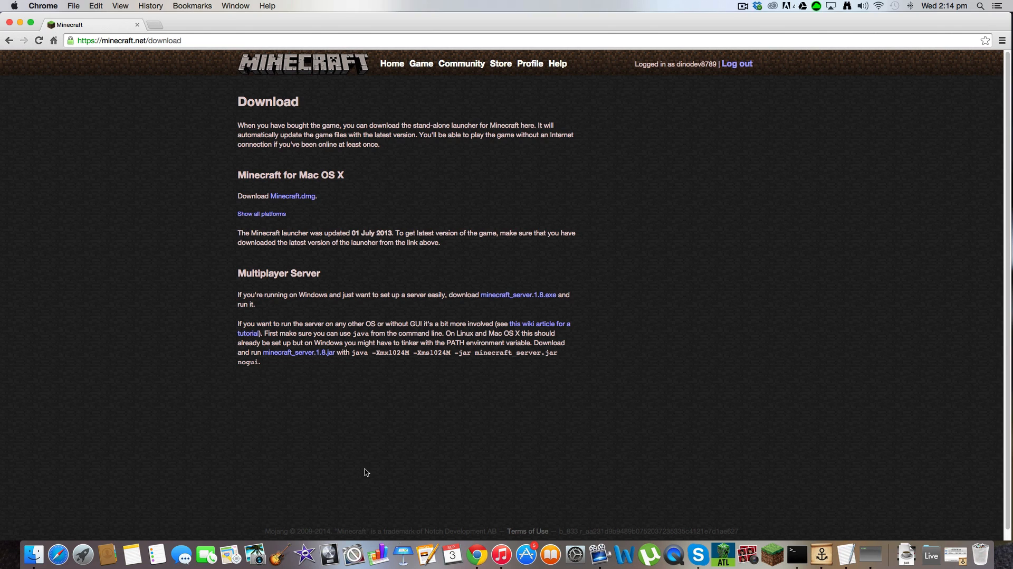
mouse_move(995, 547)
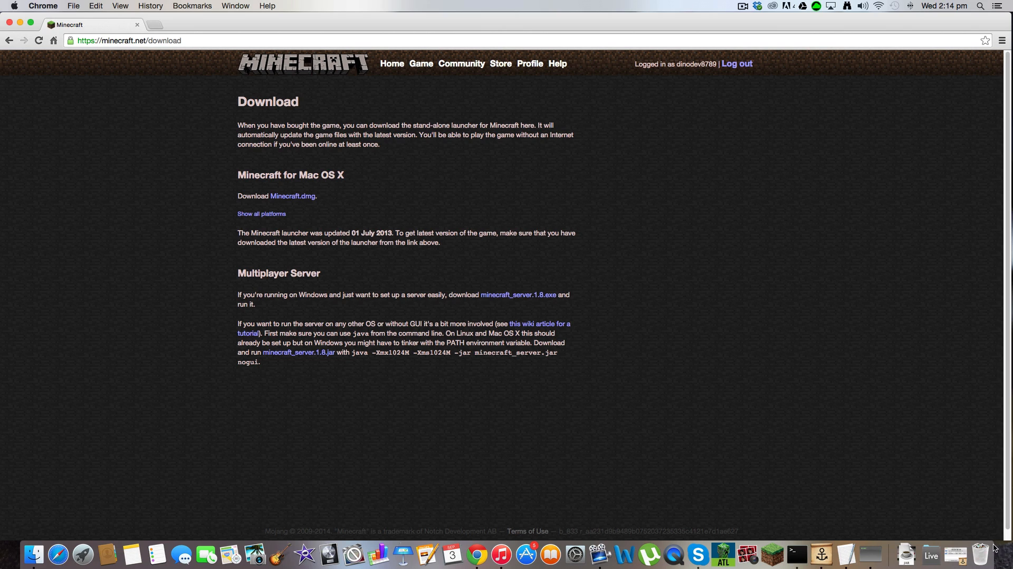
mouse_move(51, 487)
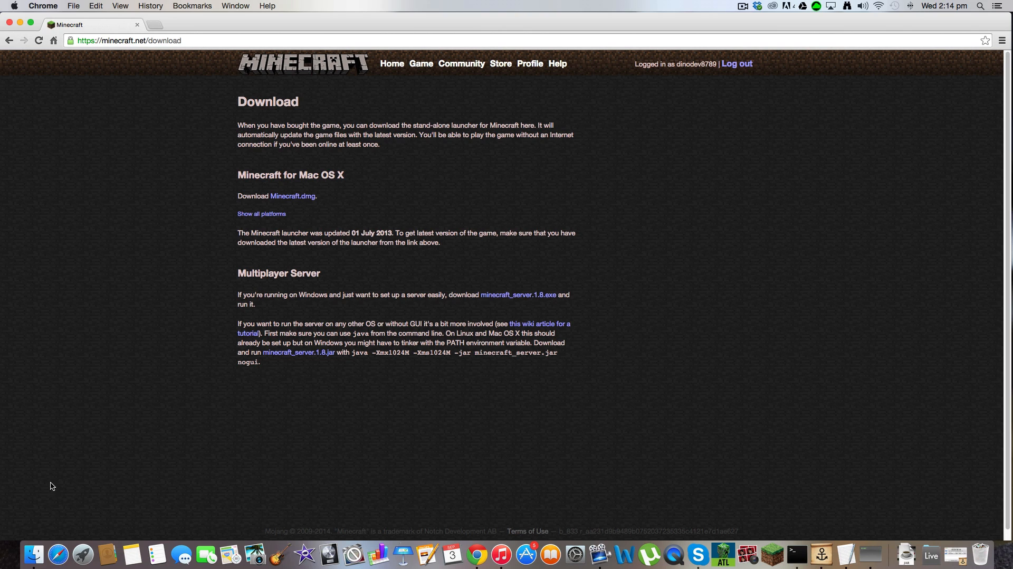
mouse_move(912, 4)
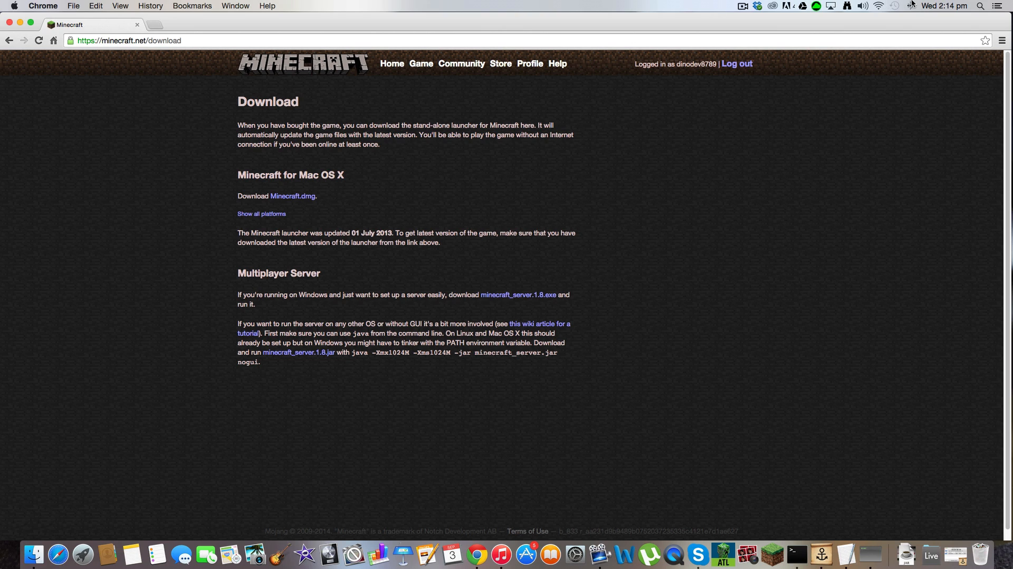
Step: Download minecraft_server.1.8.jar and keep it despite Chrome's harmful-file warning
text(terminal)
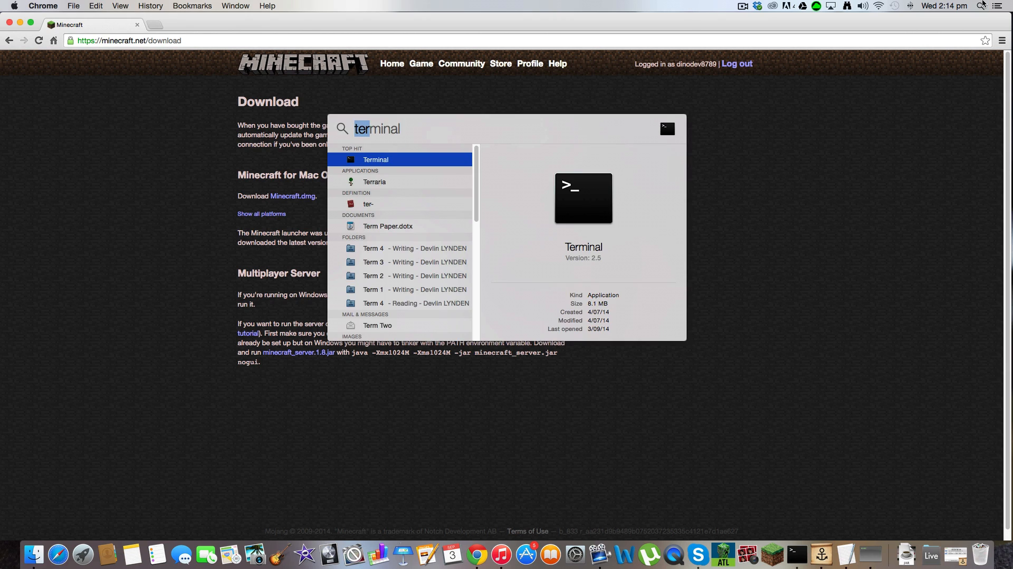
key(escape)
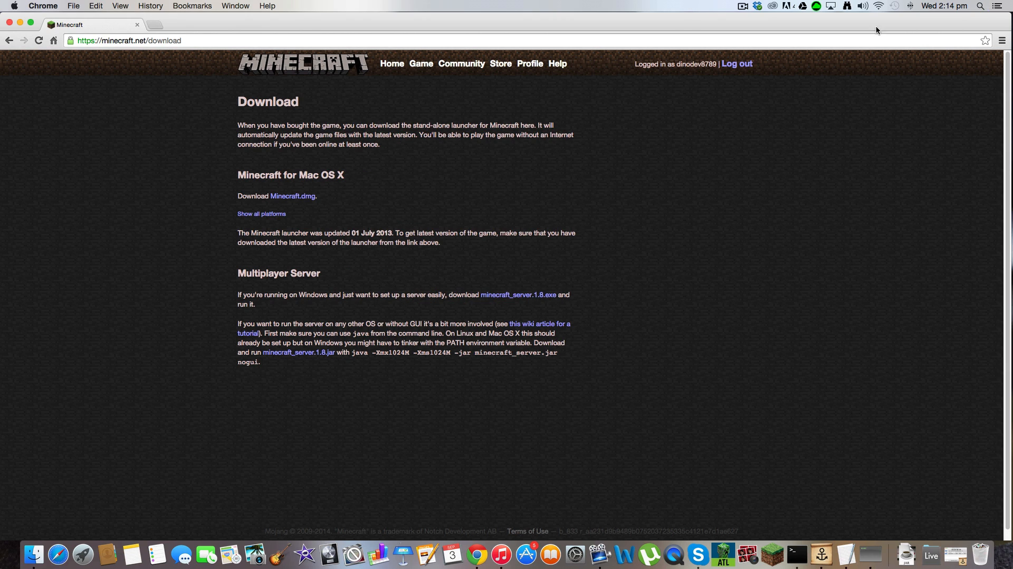
mouse_move(354, 555)
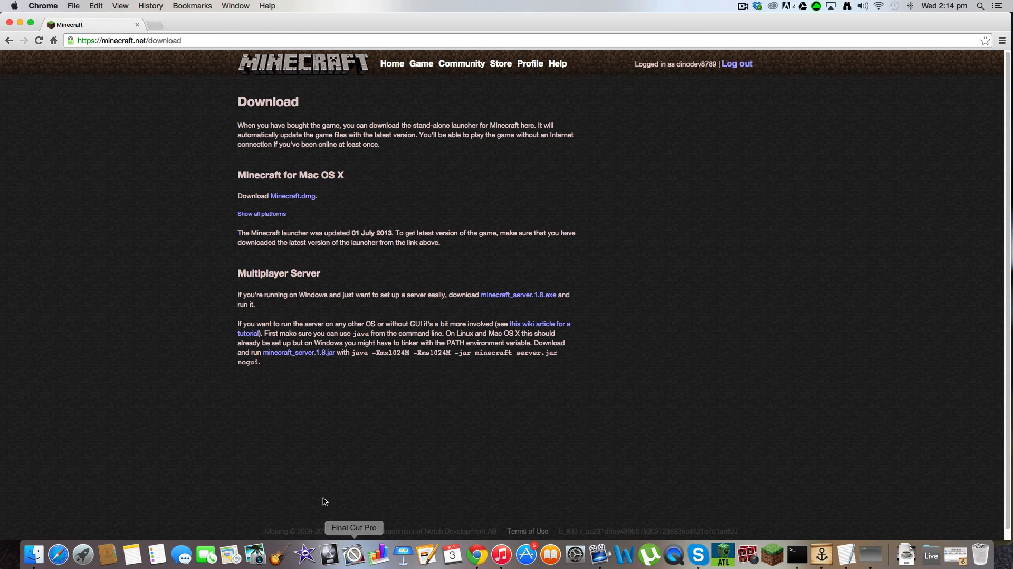
mouse_move(110, 58)
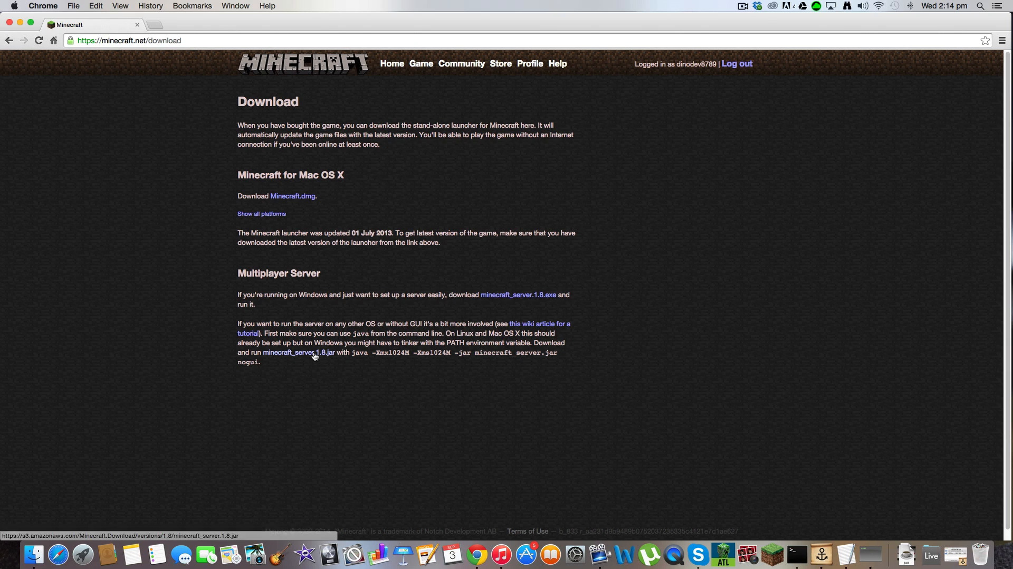
click(299, 353)
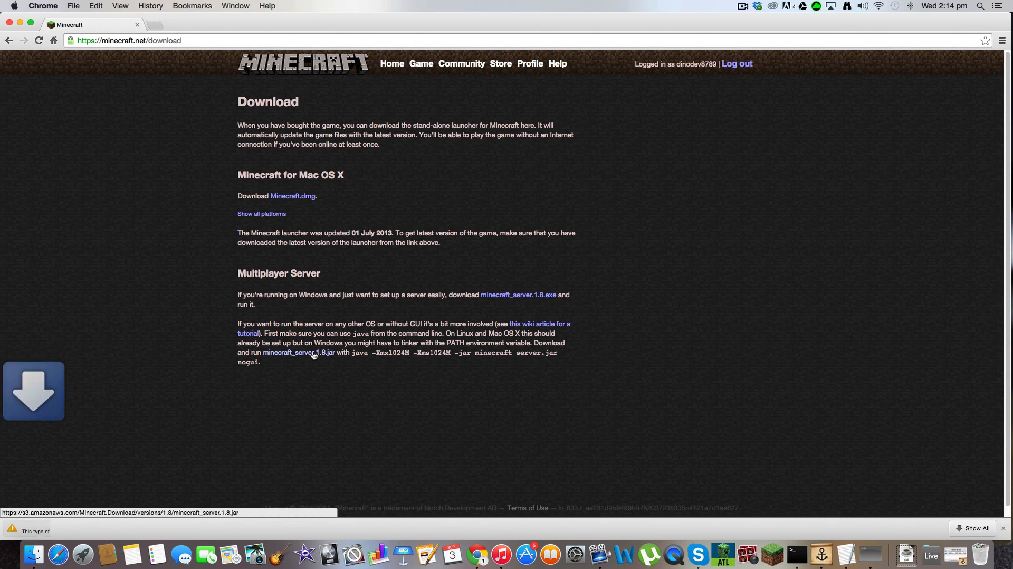
click(299, 352)
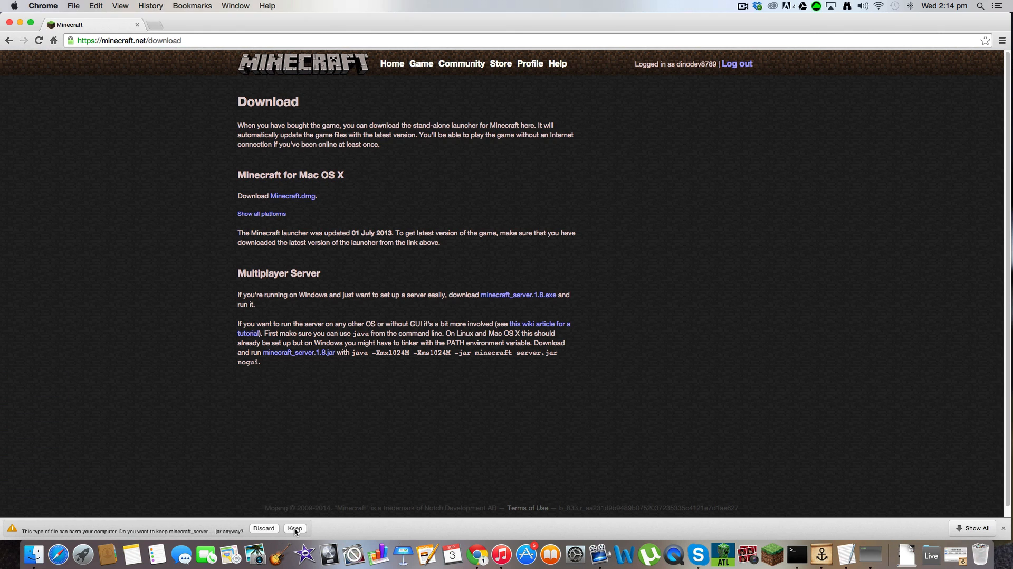
click(294, 528)
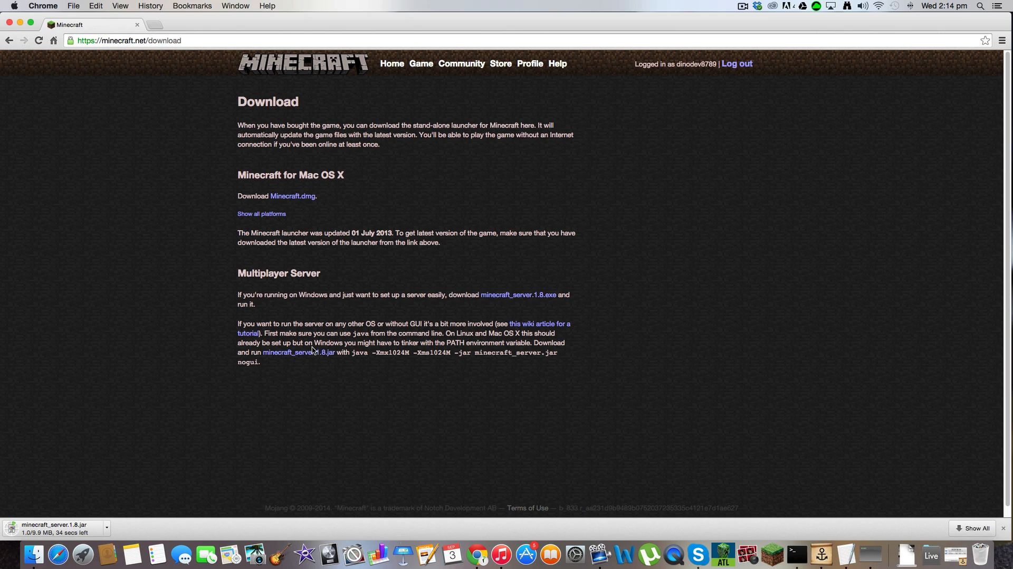
mouse_move(33, 406)
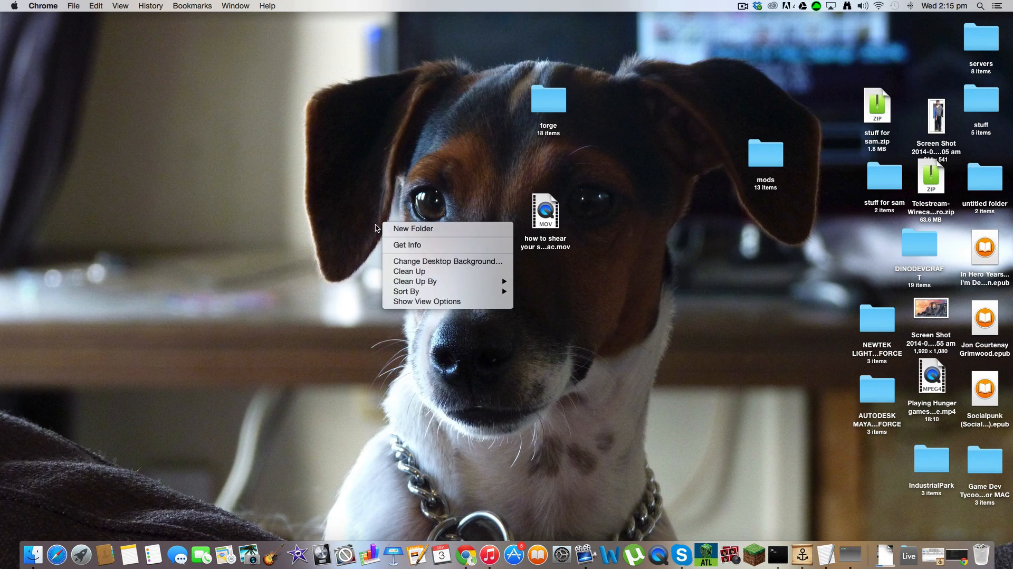
Step: Create a new empty folder on the desktop next to the downloaded server jar
click(413, 228)
text(1.8 server)
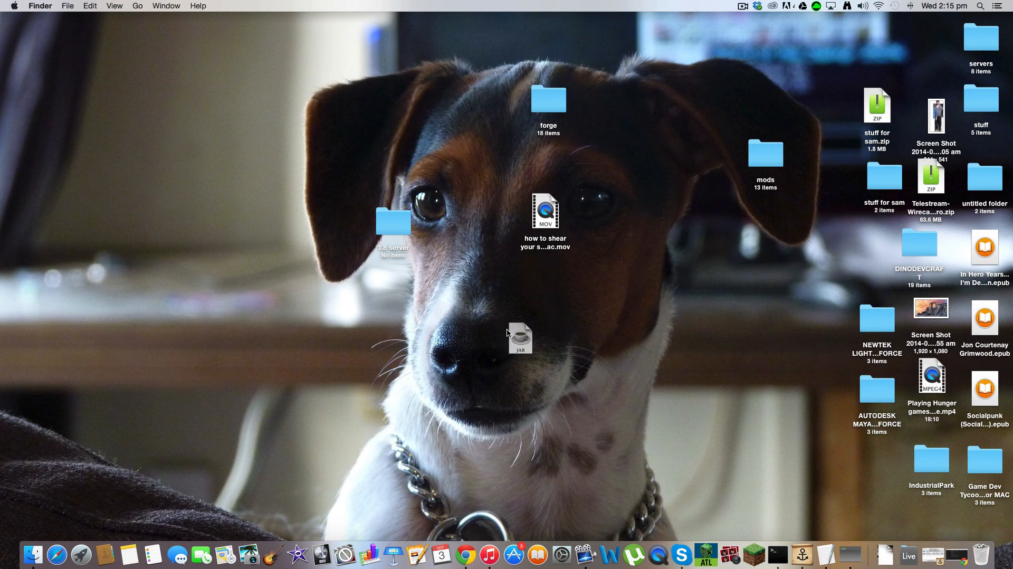
Step: Open the 1.8 server folder holding minecraft_server.1.8.jar and add an untitled subfolder
double_click(392, 222)
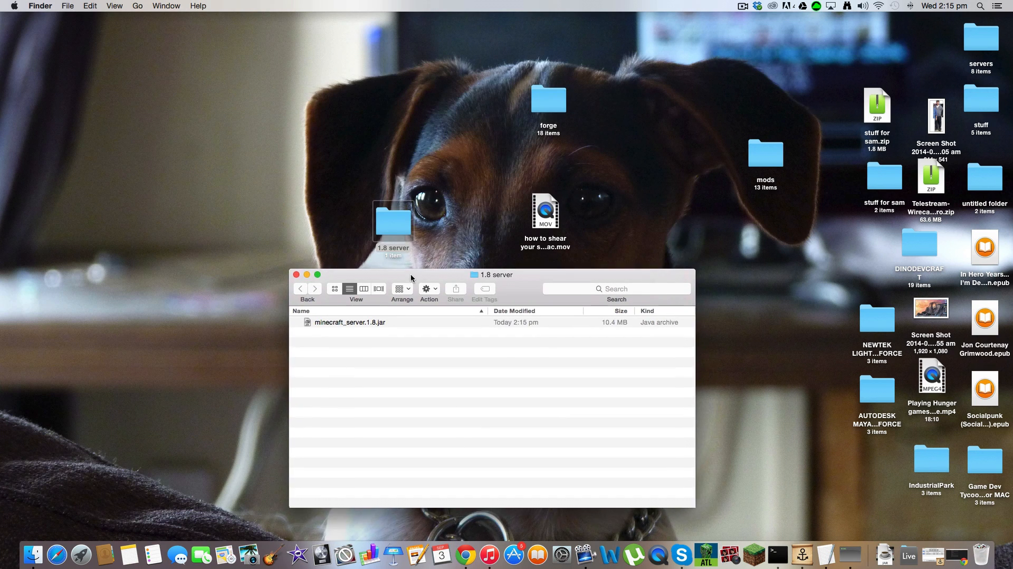
click(350, 322)
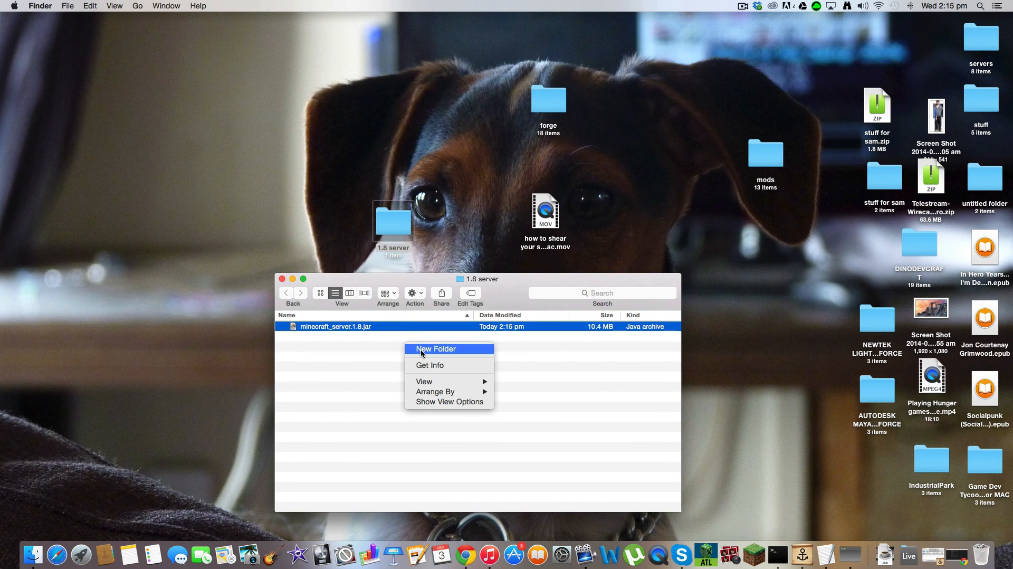
click(436, 349)
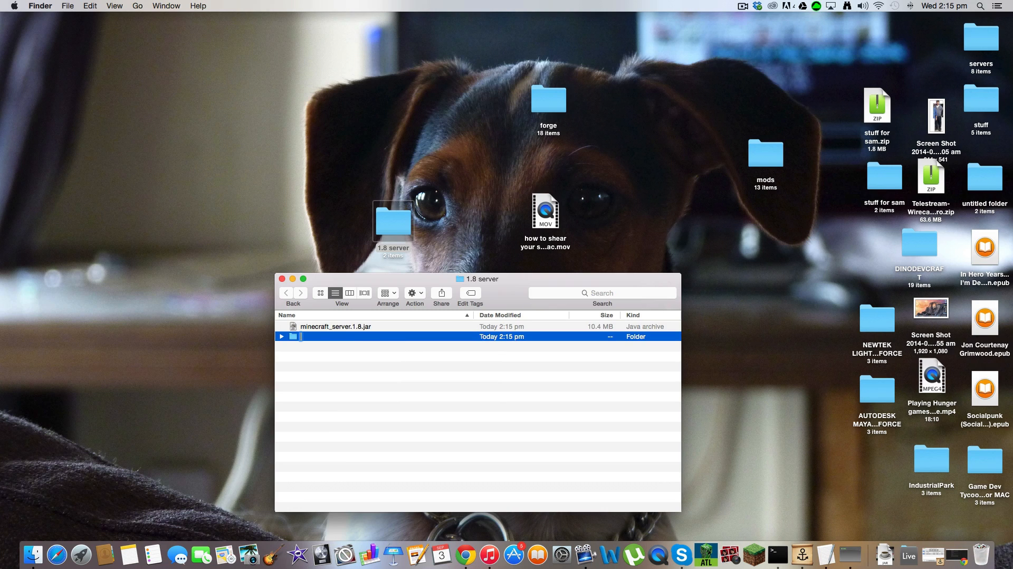
text(untitled folder)
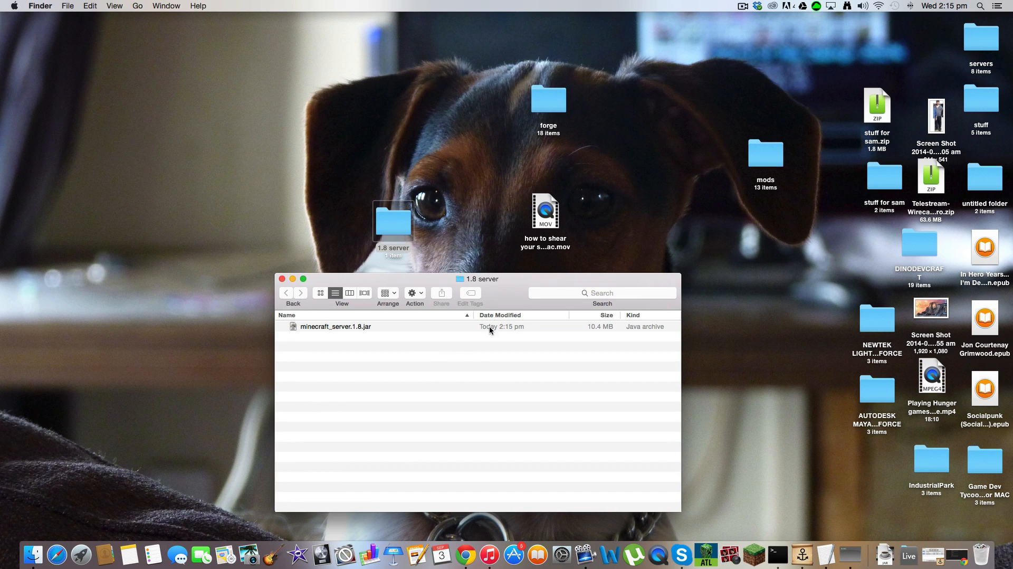
Step: Launch TextEdit from Spotlight with a new blank untitled document beside the folder
text(terminal)
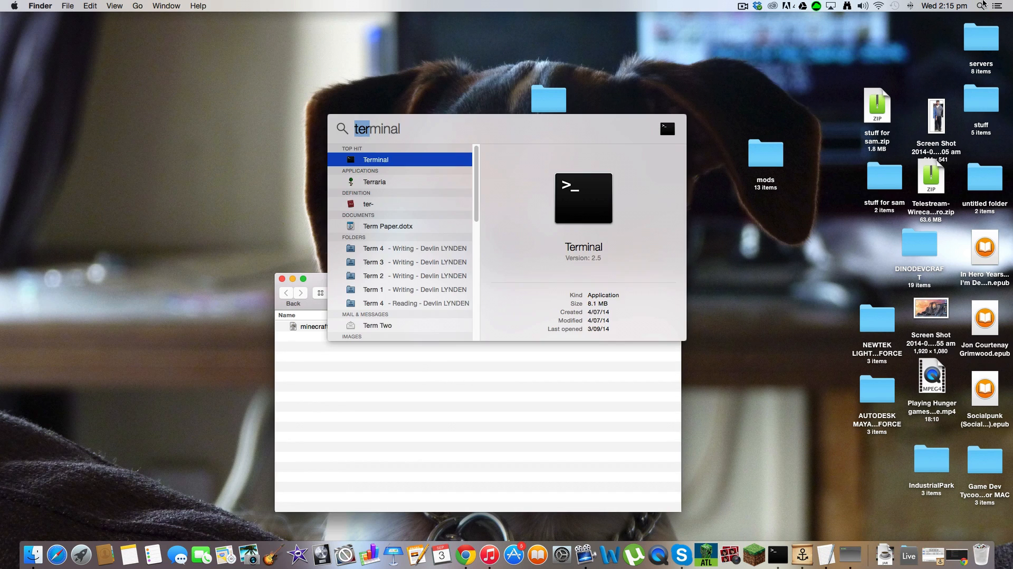
text(textEdit)
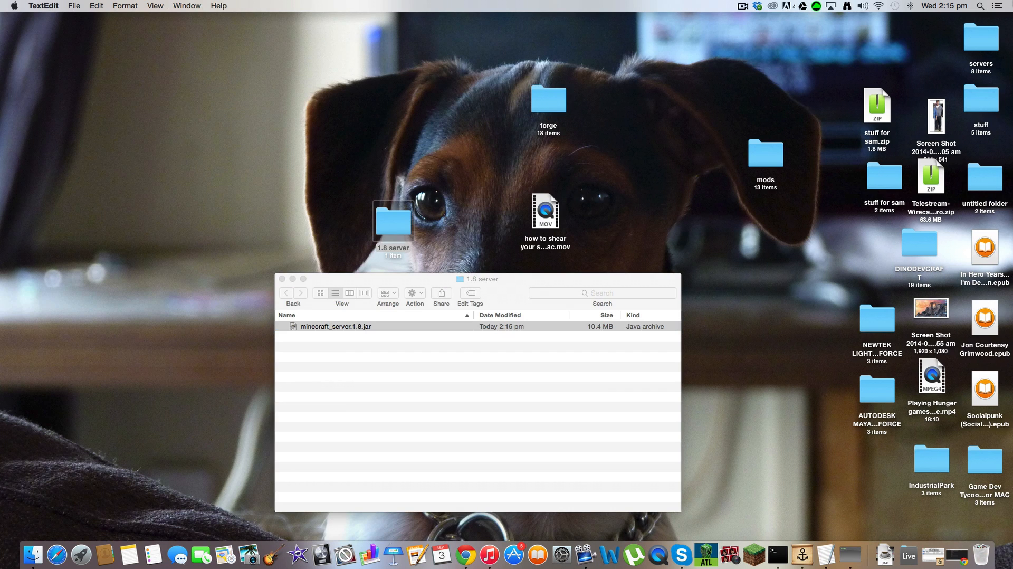
text(te)
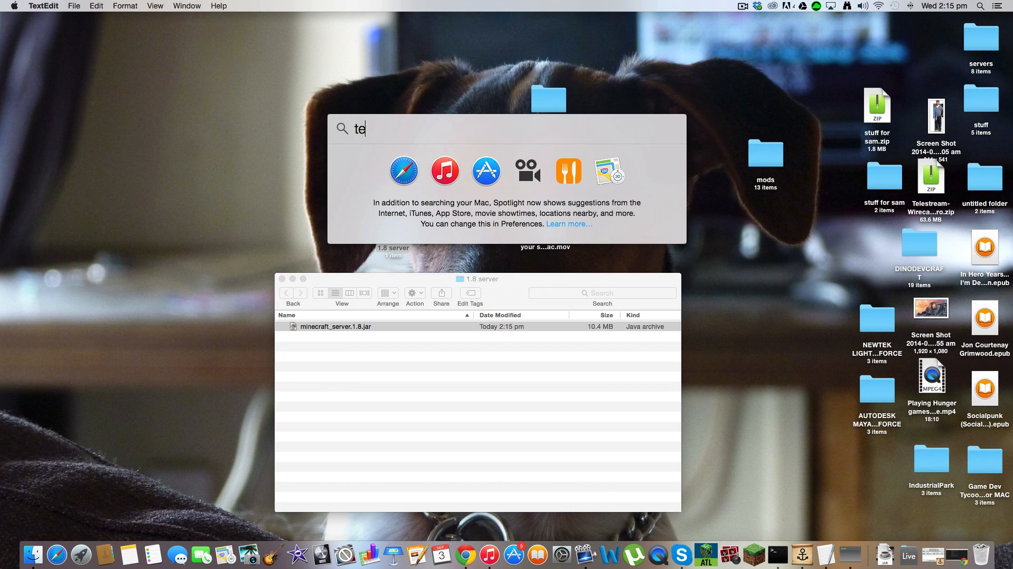
key(escape)
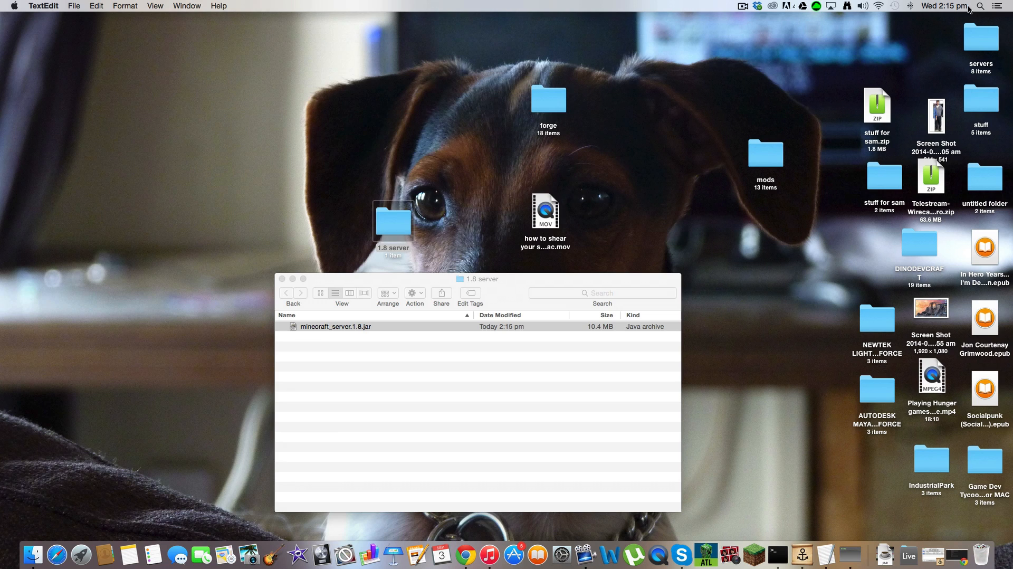
mouse_move(1000, 554)
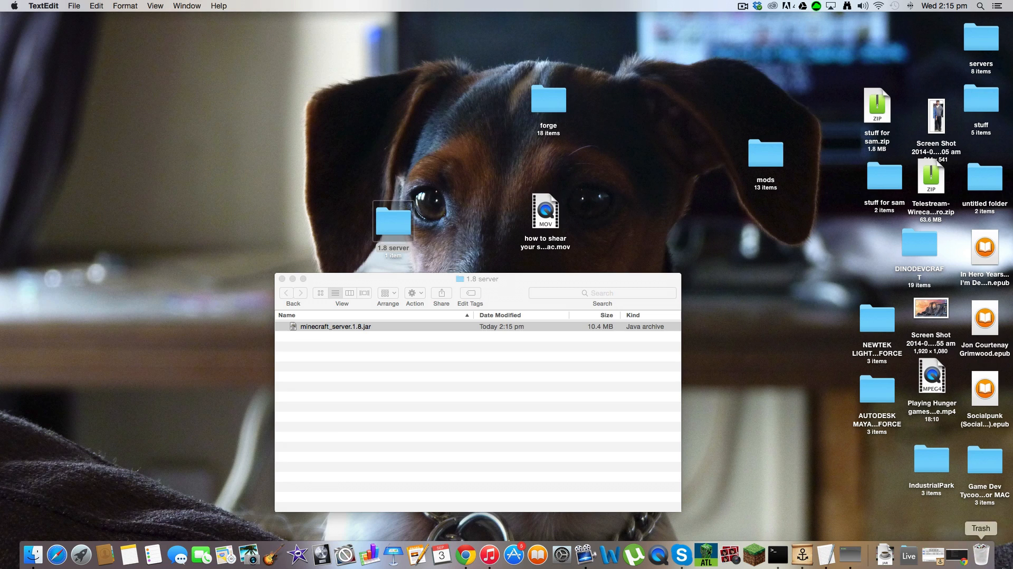
mouse_move(837, 555)
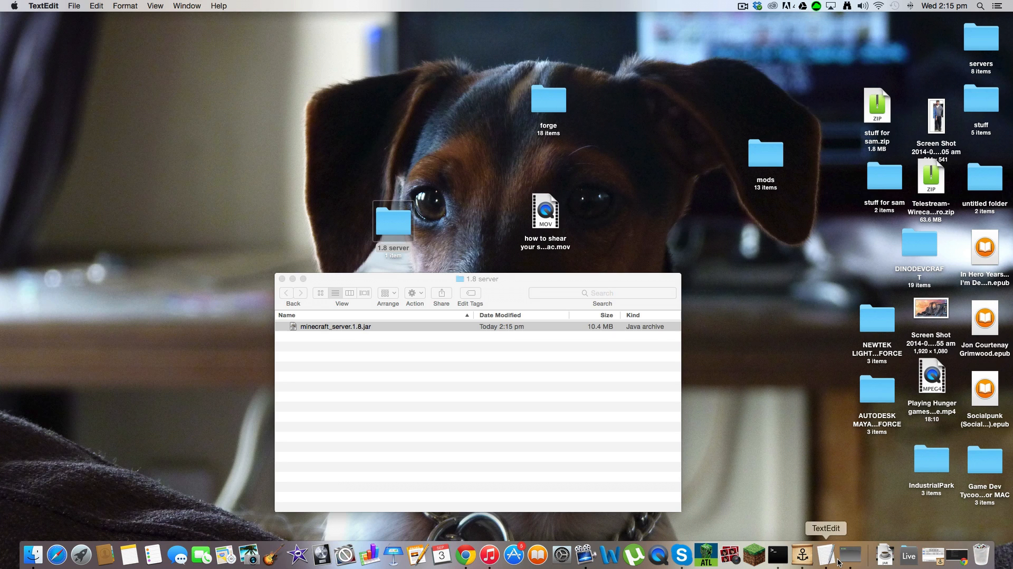
click(336, 327)
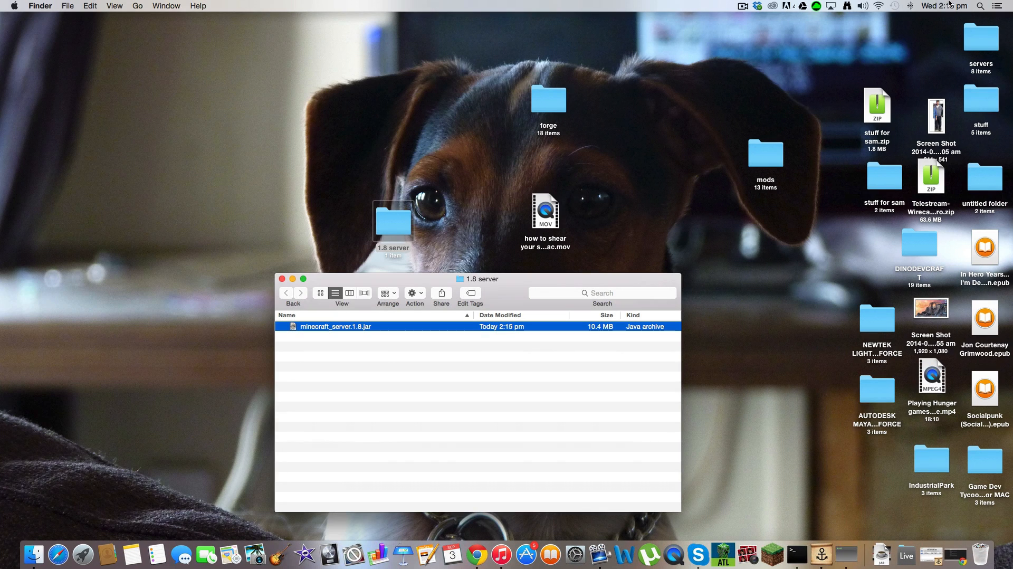
text(t)
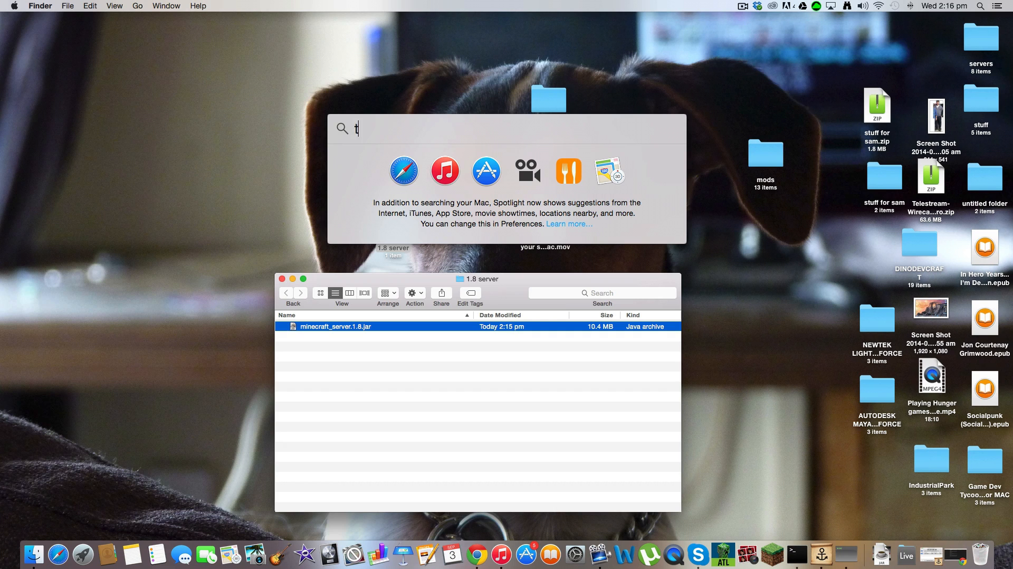
text(extEdit)
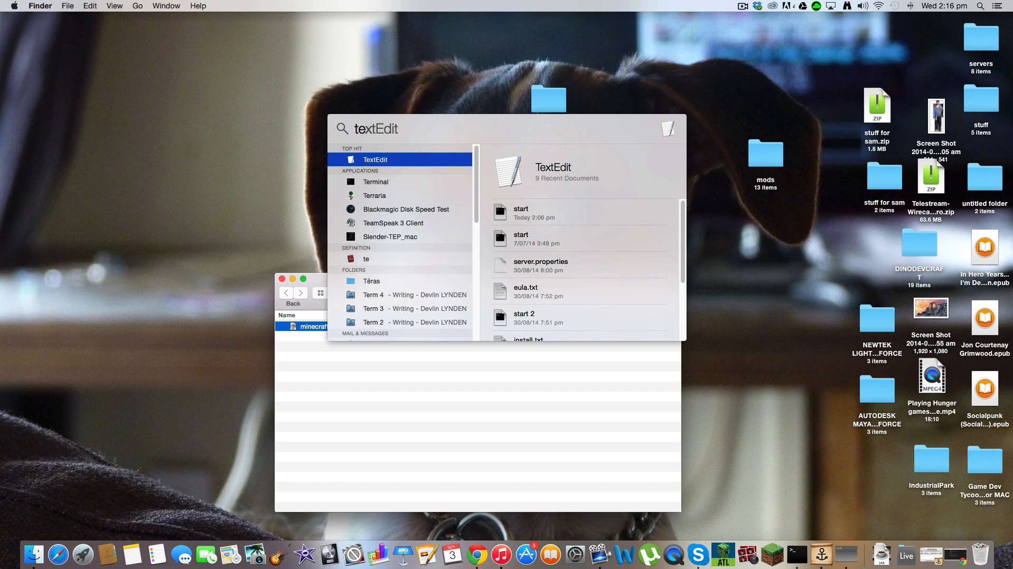
click(375, 159)
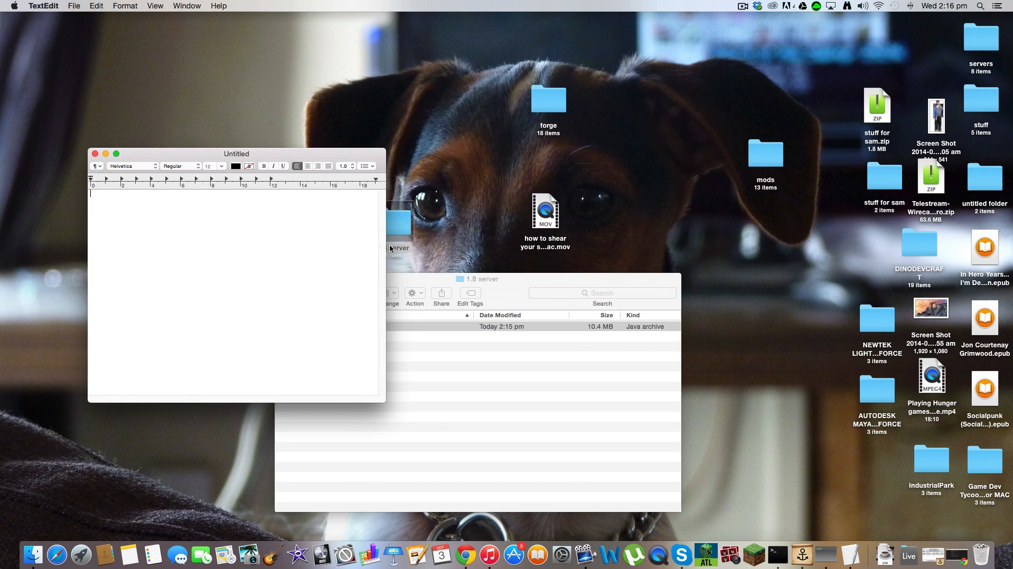
Step: Open the remote Mac's start script in TextEdit via Screen Sharing to copy its contents
drag(236, 154, 336, 126)
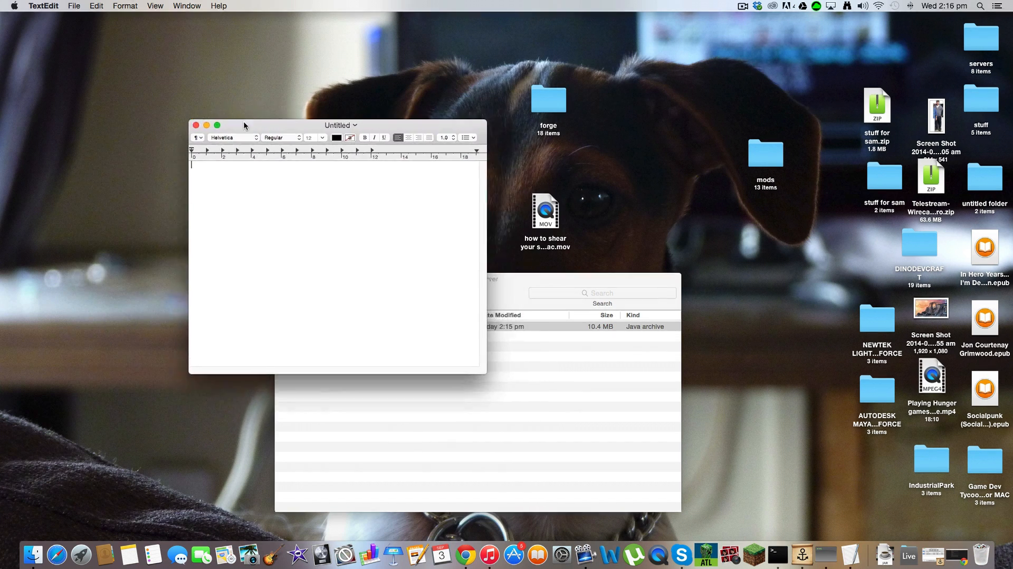
click(125, 6)
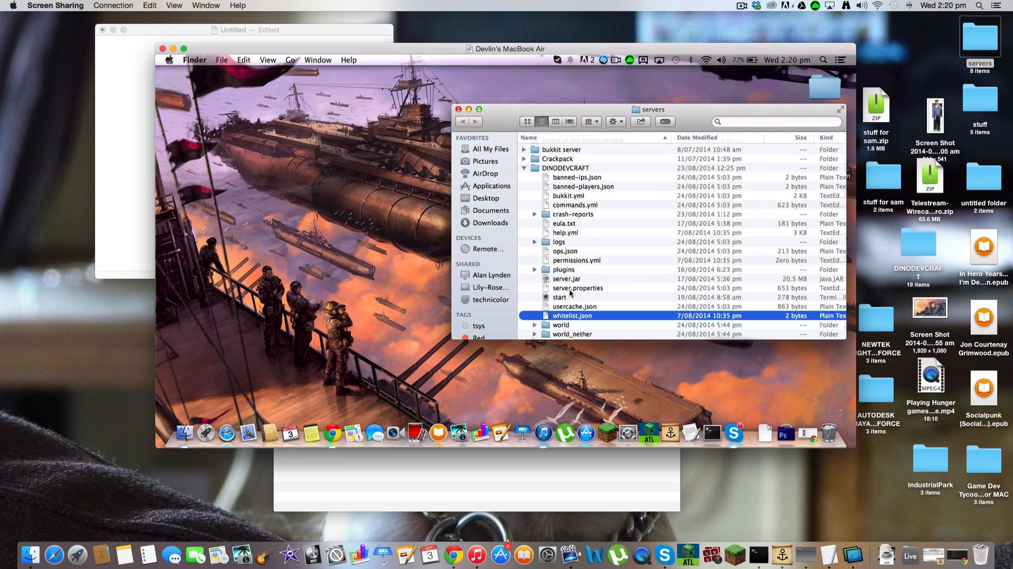
click(561, 297)
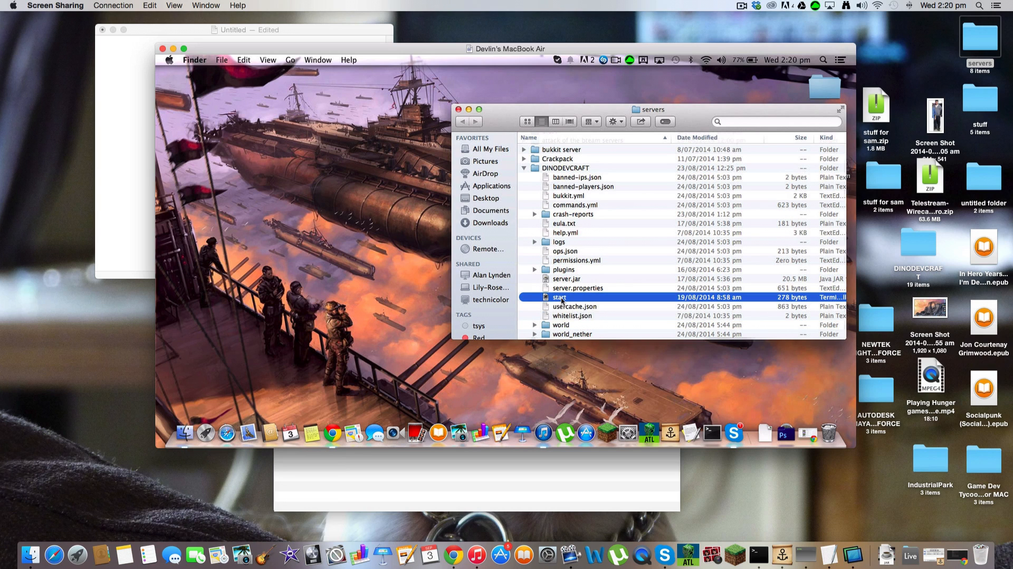
right_click(560, 296)
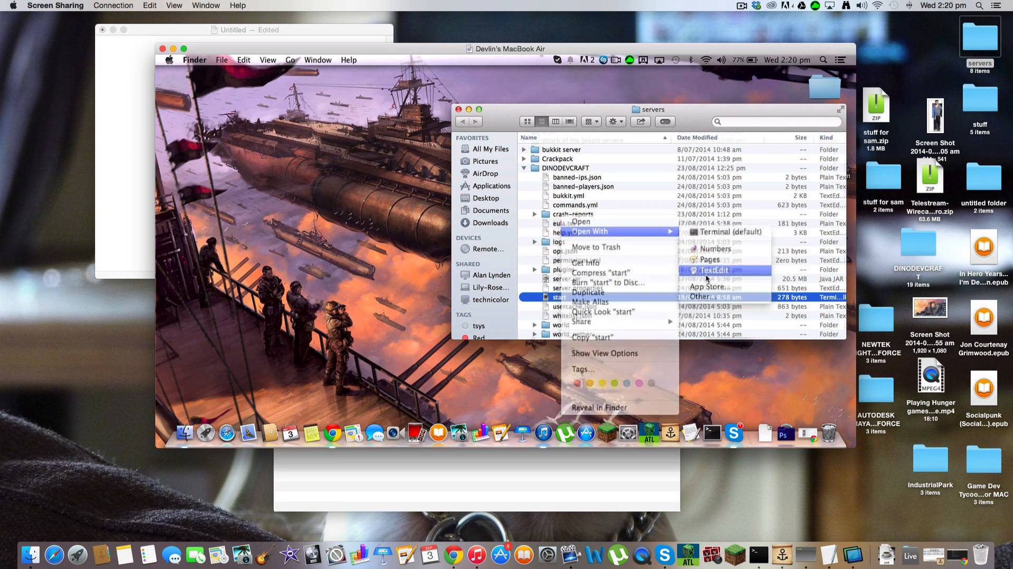
click(713, 269)
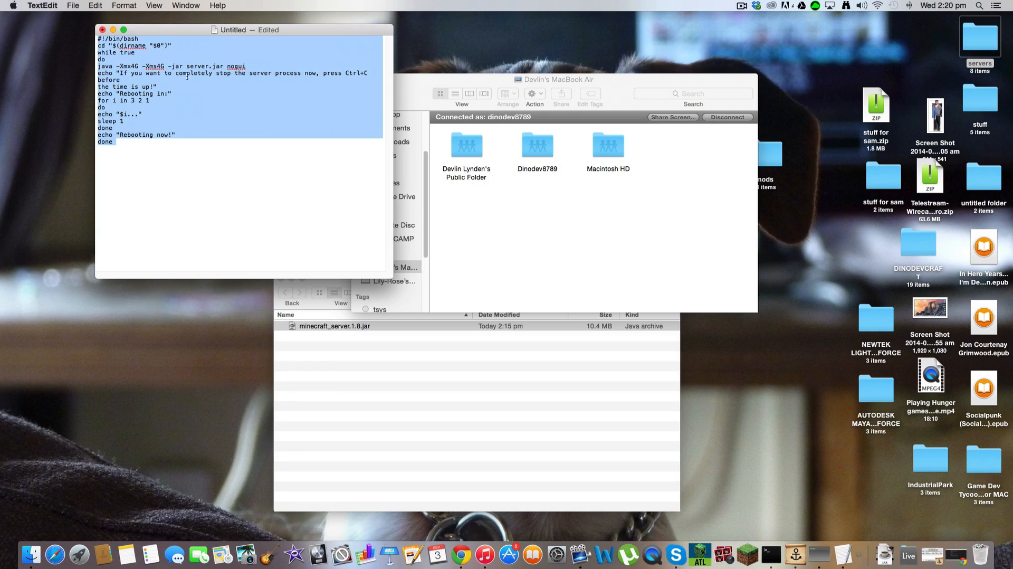
Step: Close the remote computer's window and return to the Untitled document with the pasted script
click(222, 29)
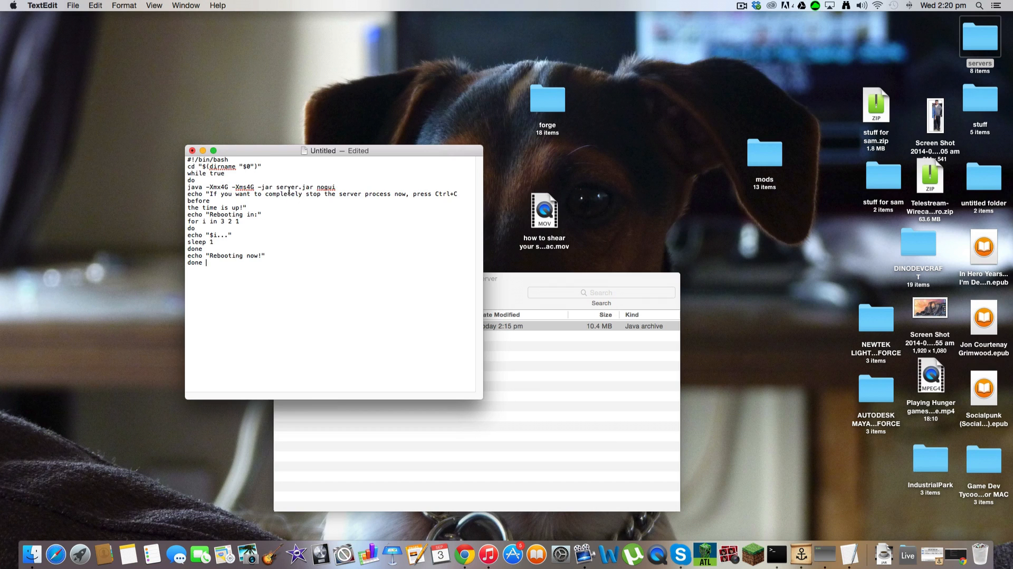
click(544, 211)
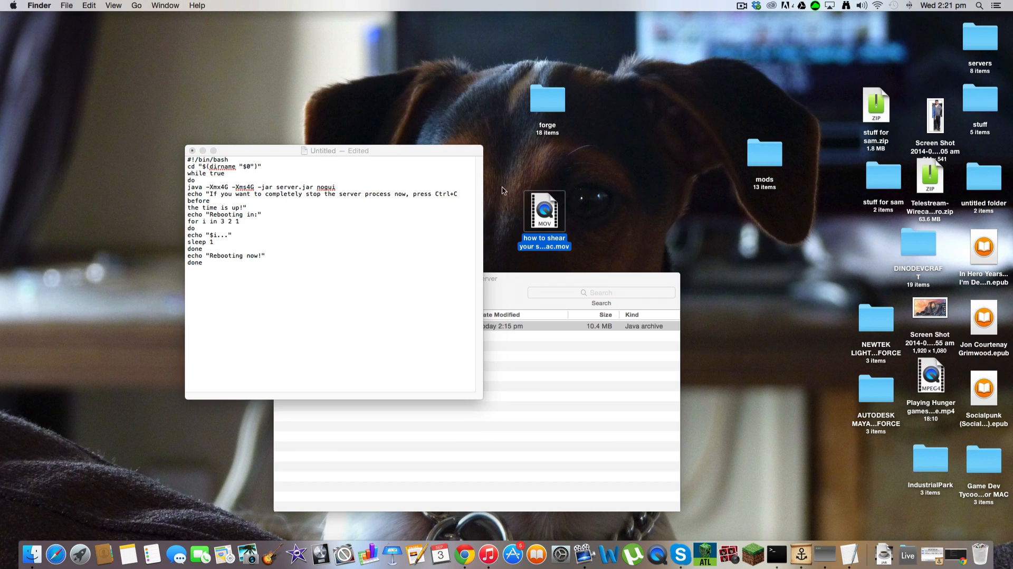
click(378, 218)
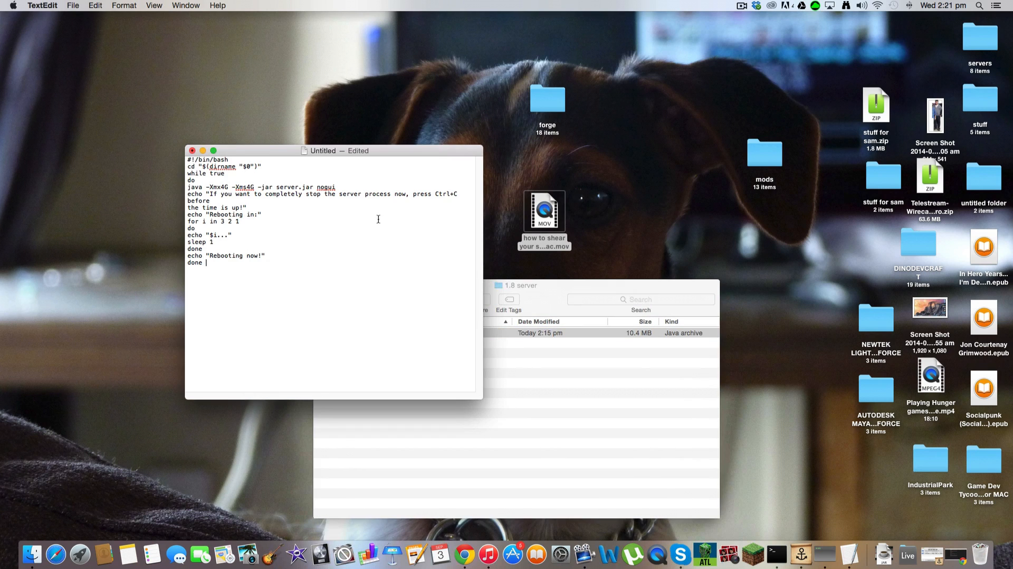
mouse_move(411, 350)
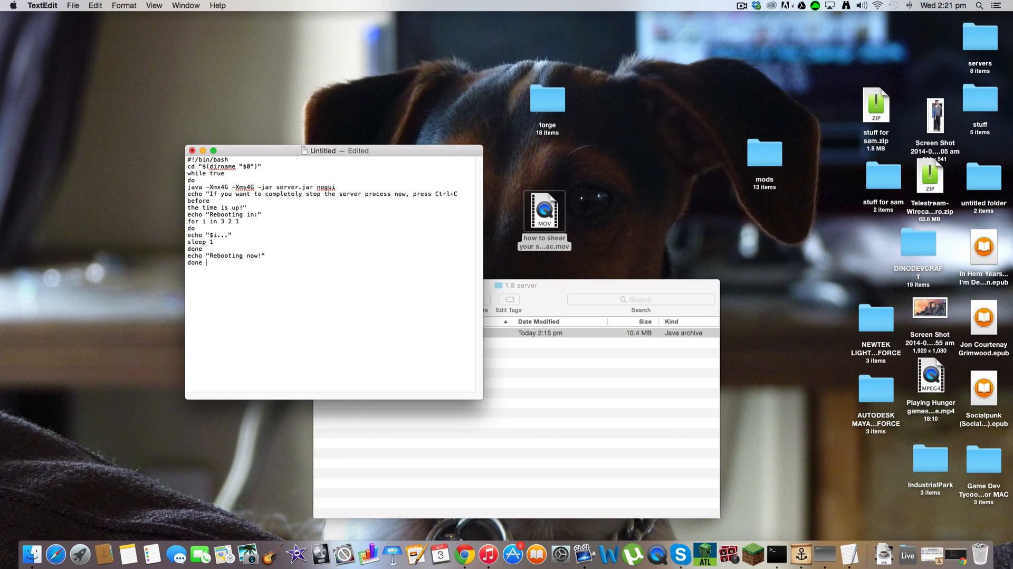
Step: Save the script as start.command in the 1.8 server folder
key(cmd+s)
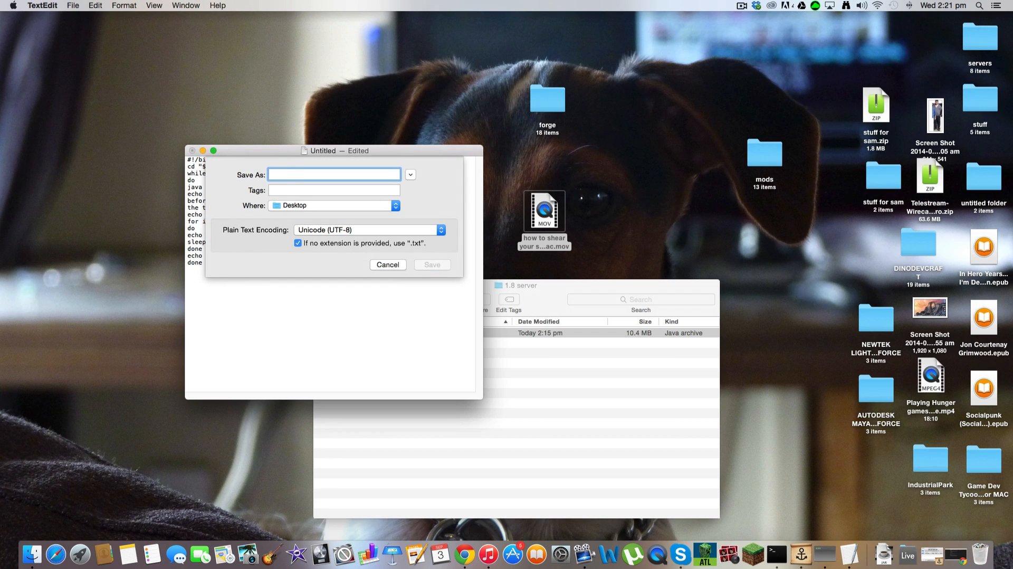
text(start)
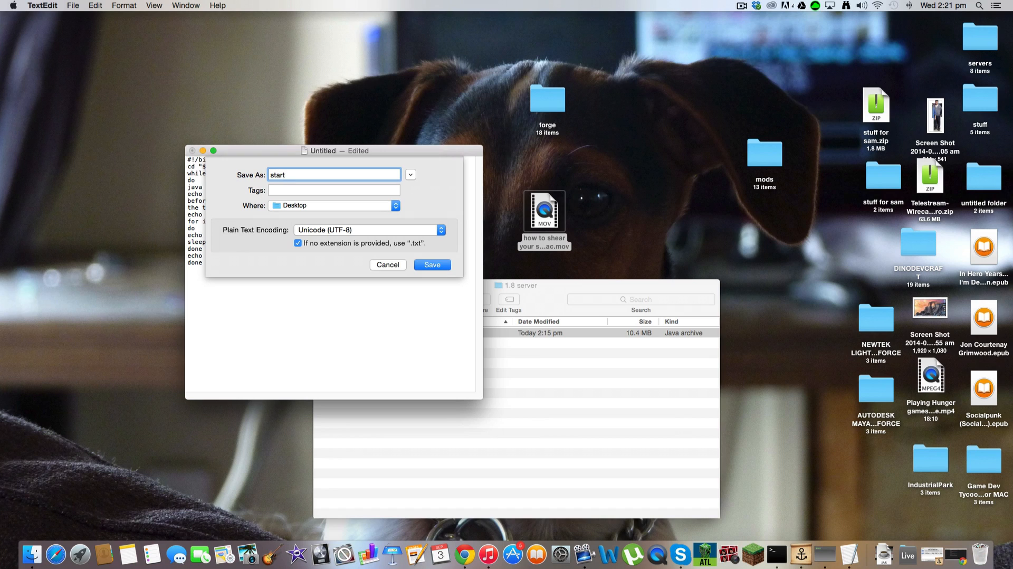
text(.command)
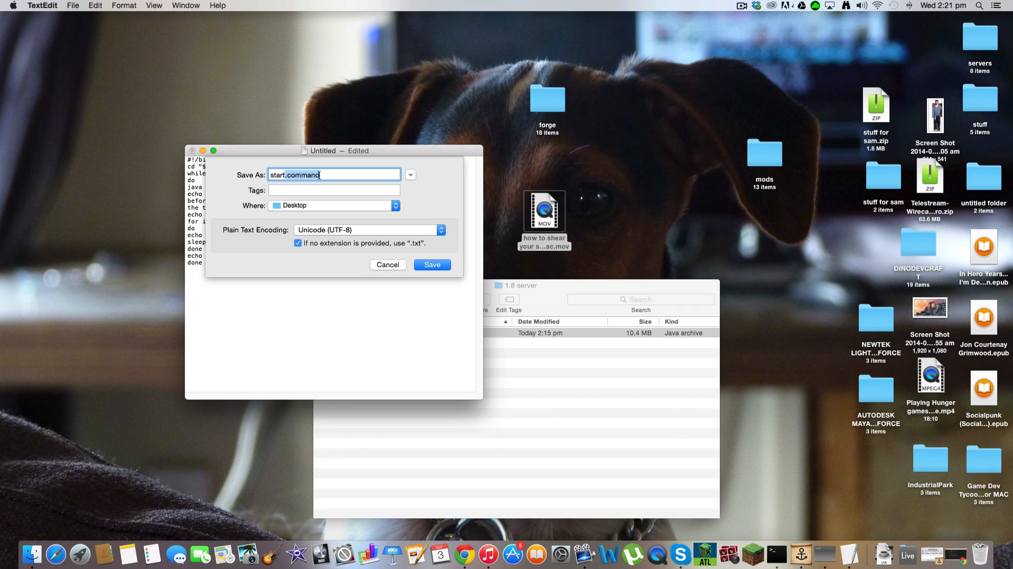
double_click(276, 174)
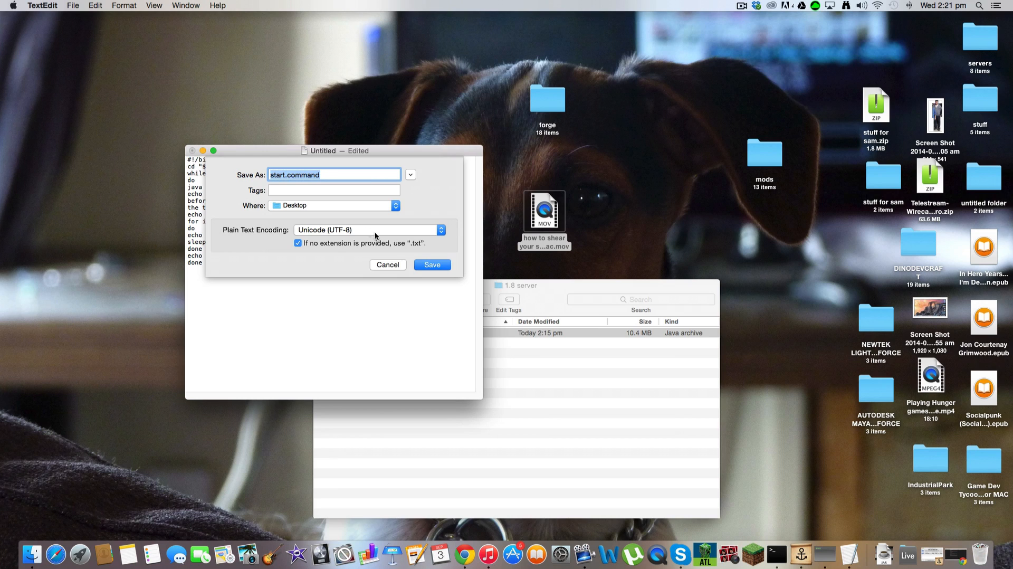
click(430, 265)
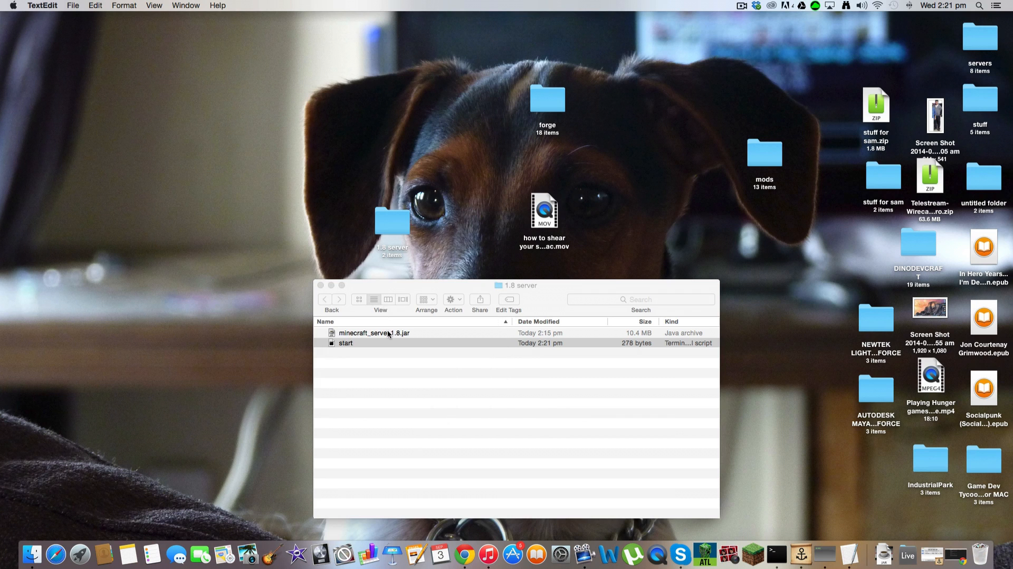
Step: Rename minecraft_server.1.8.jar to server.jar
double_click(374, 332)
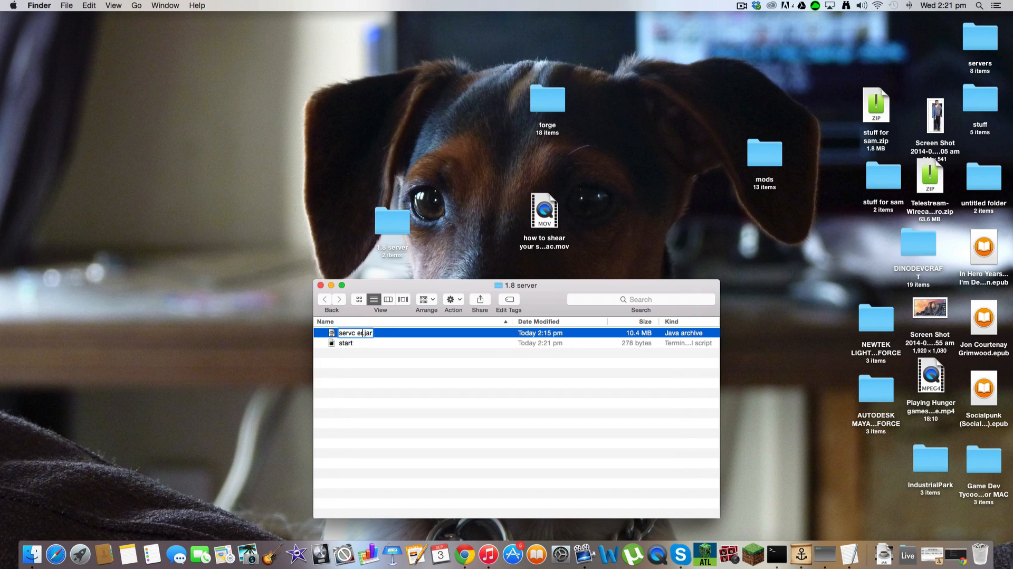
text(server.jar)
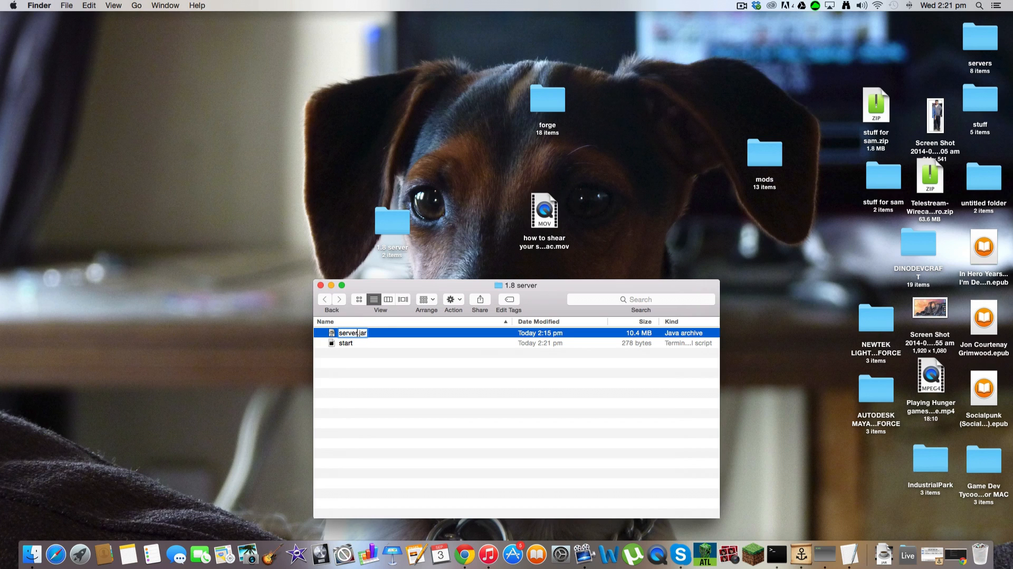
key(Return)
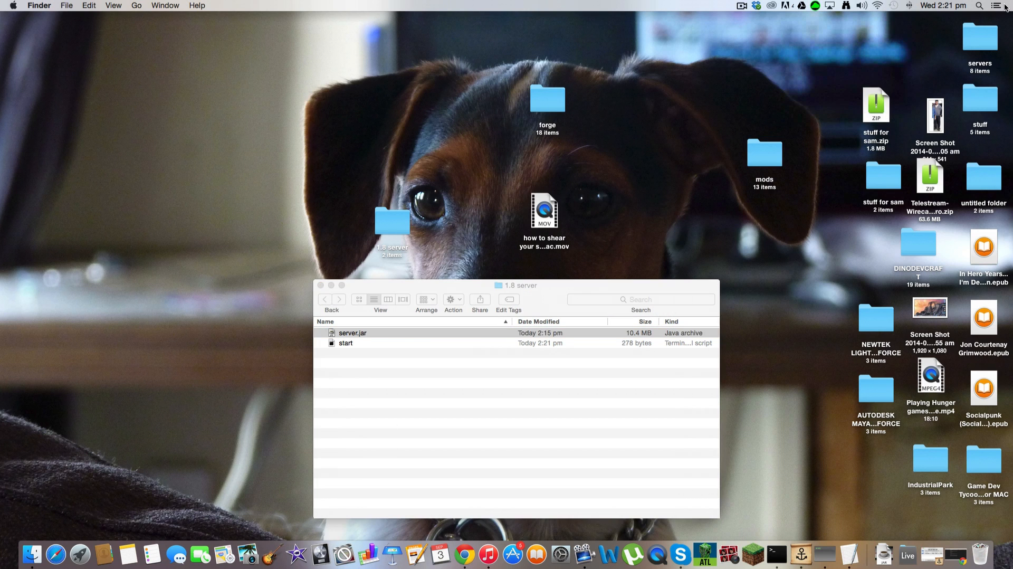
Step: Launch Terminal and enter chmod a+x for start.command after it fails to run for lacking privileges
click(979, 5)
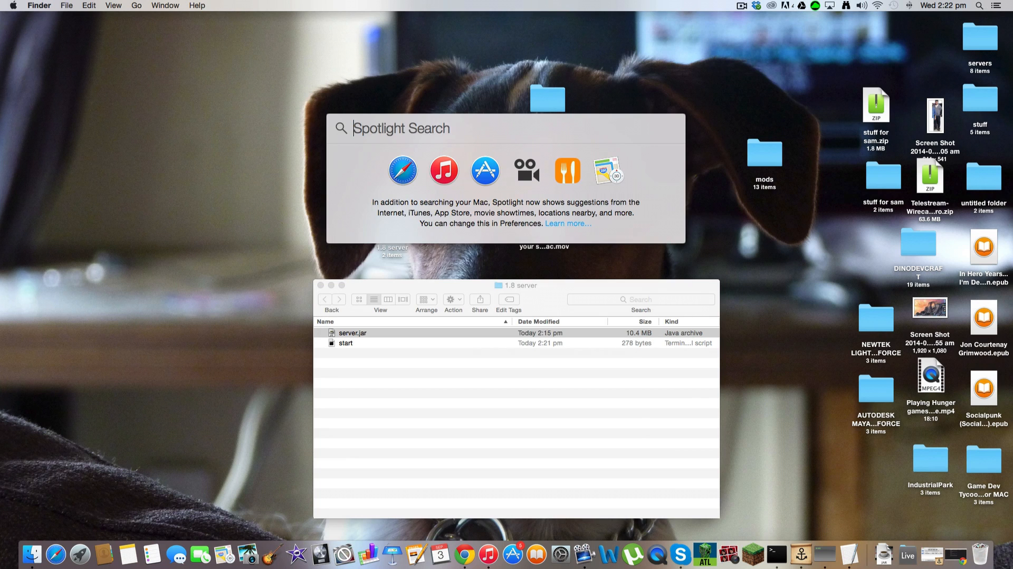
text(terminal)
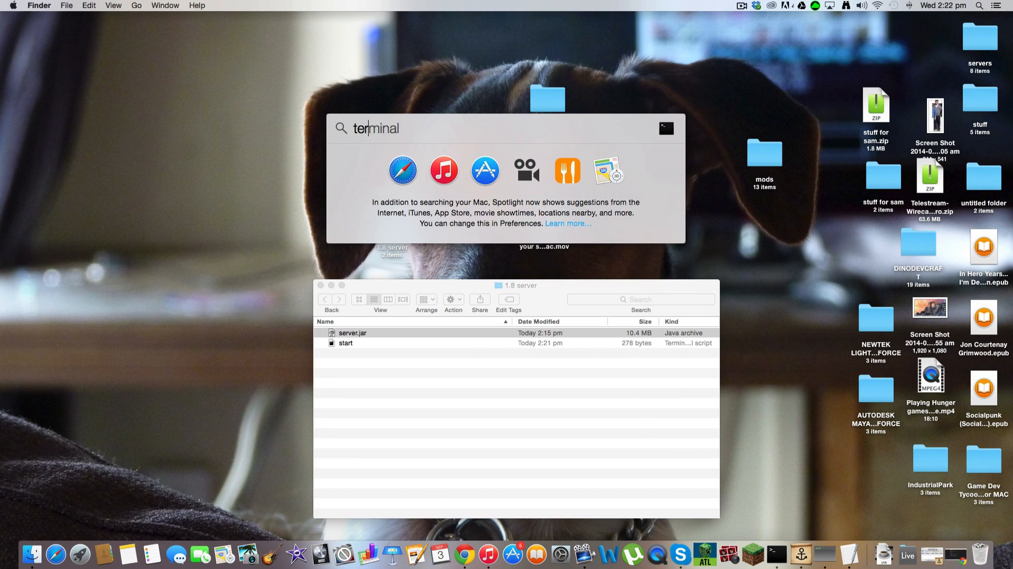
key(Return)
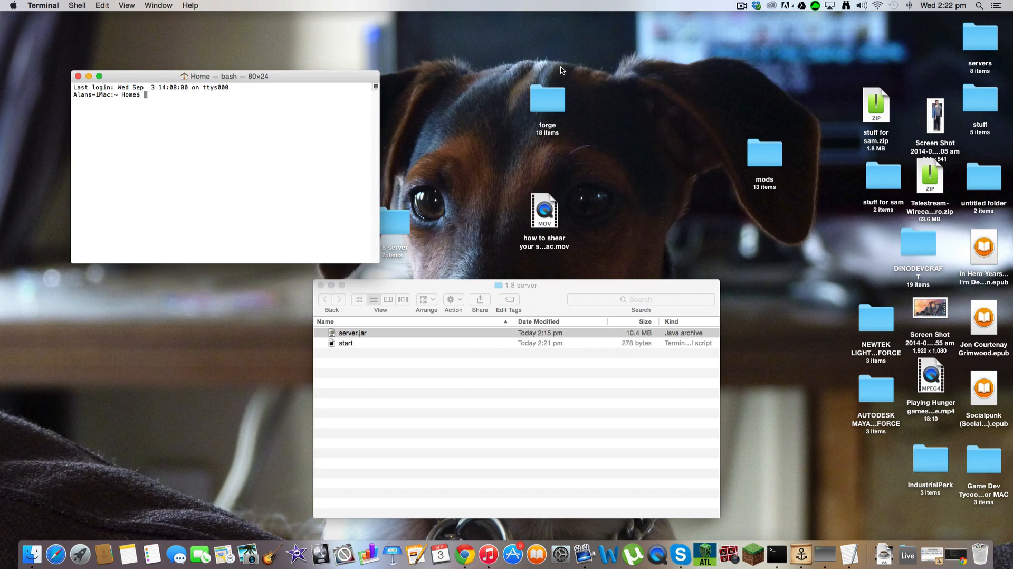
text(chmod)
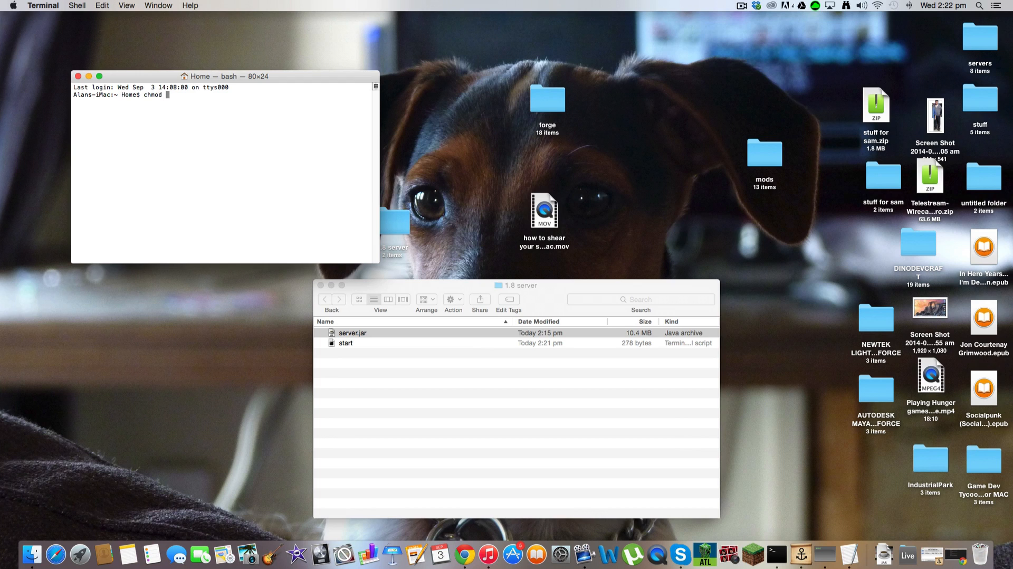
text(a)
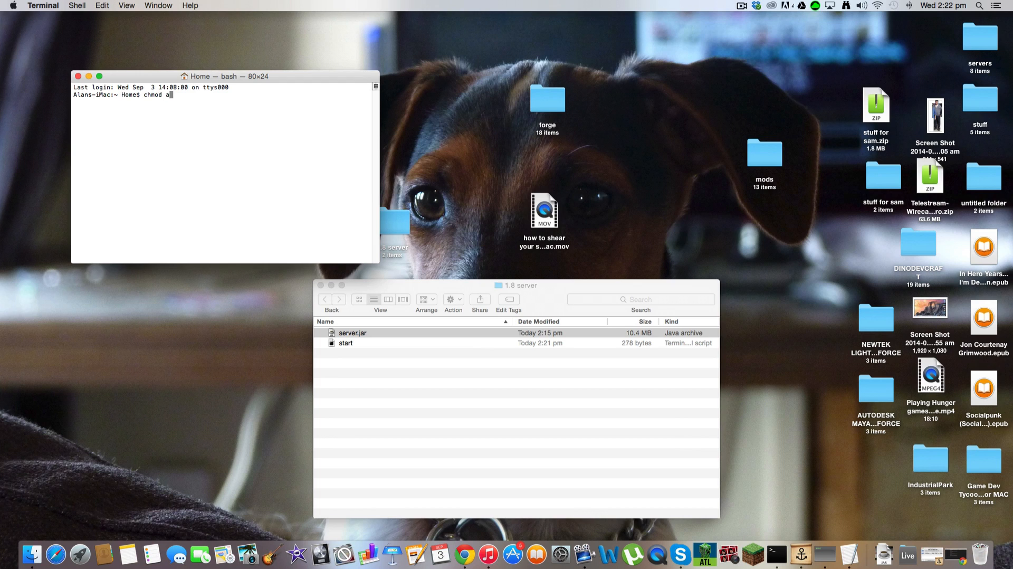
text(+x)
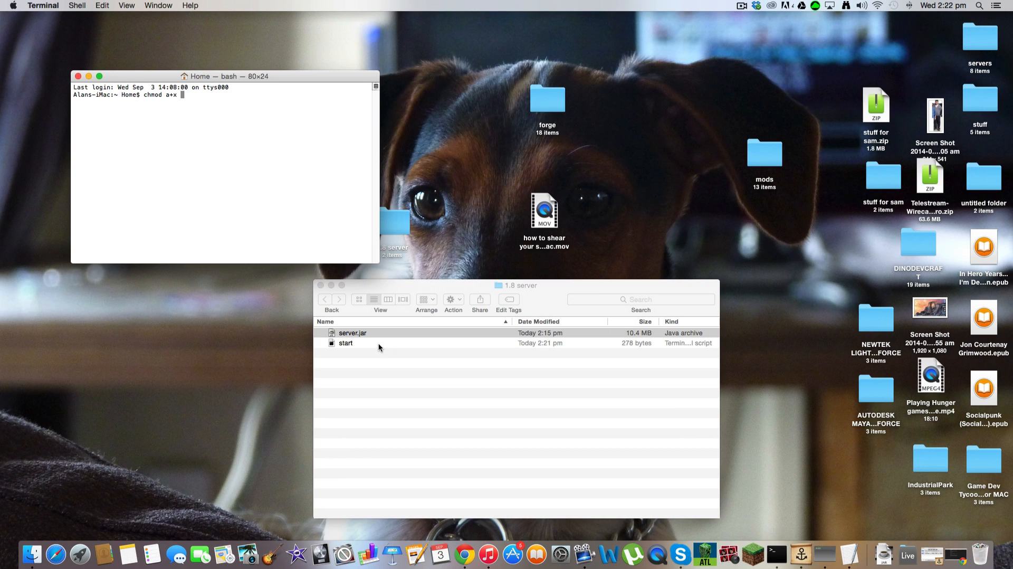
double_click(346, 343)
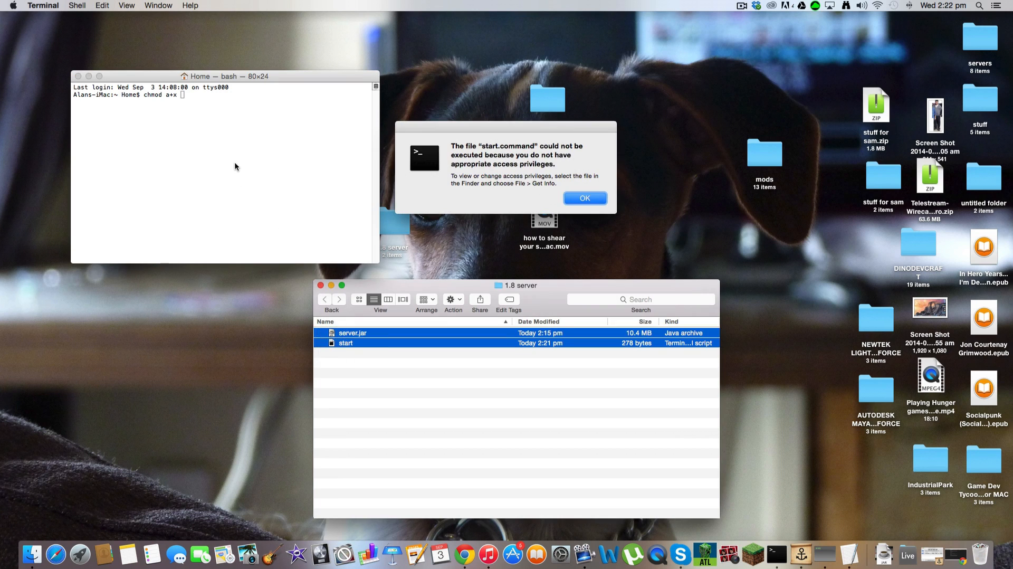
click(584, 197)
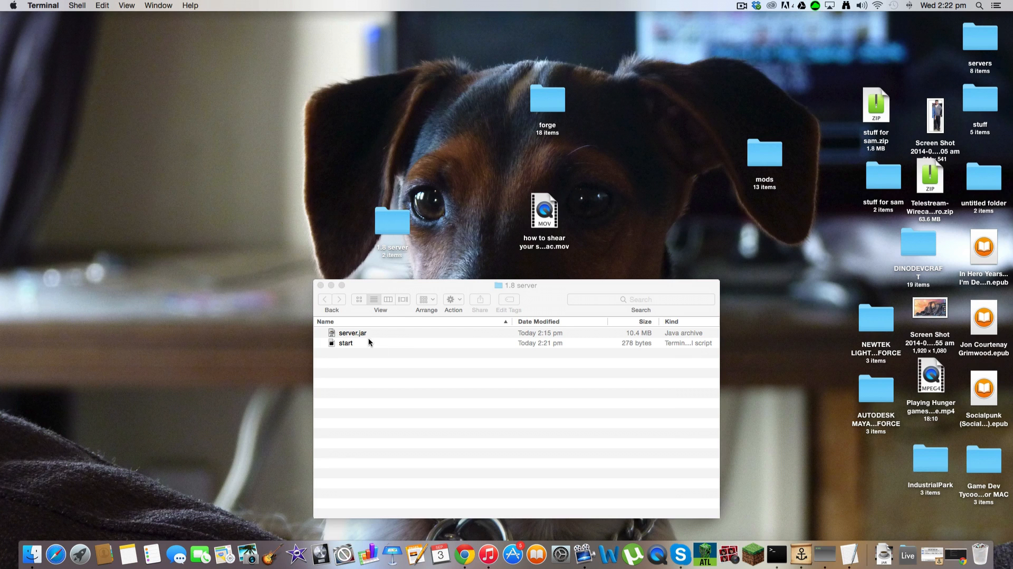
Step: Run the start script, set eula=true in the generated eula.txt, and close it
double_click(346, 344)
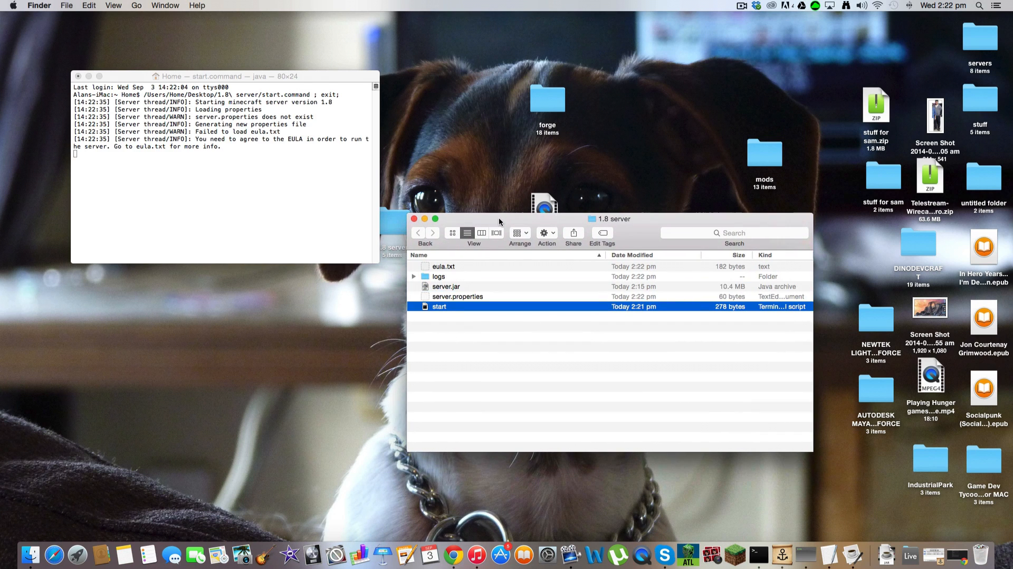
double_click(444, 266)
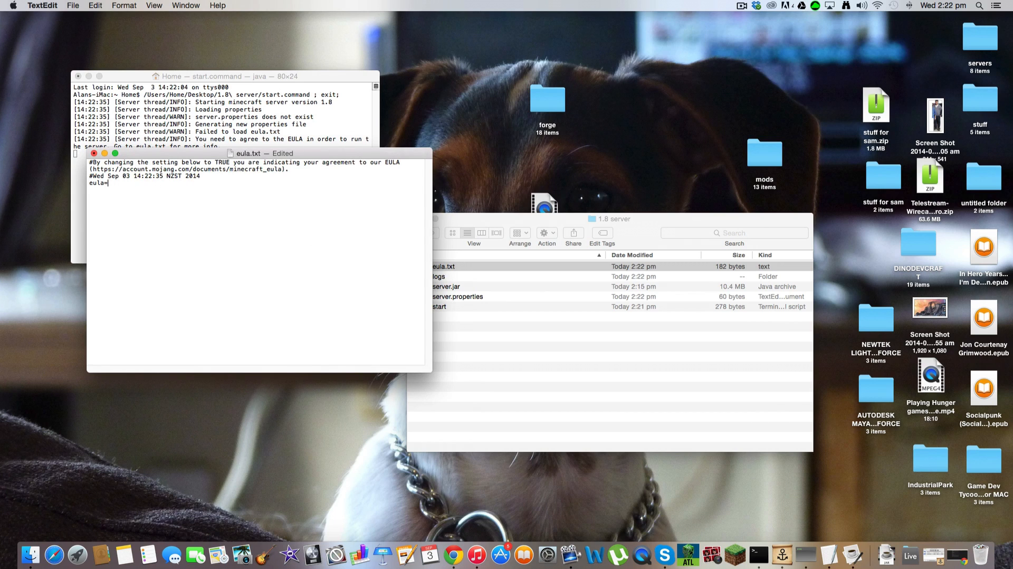
text(true)
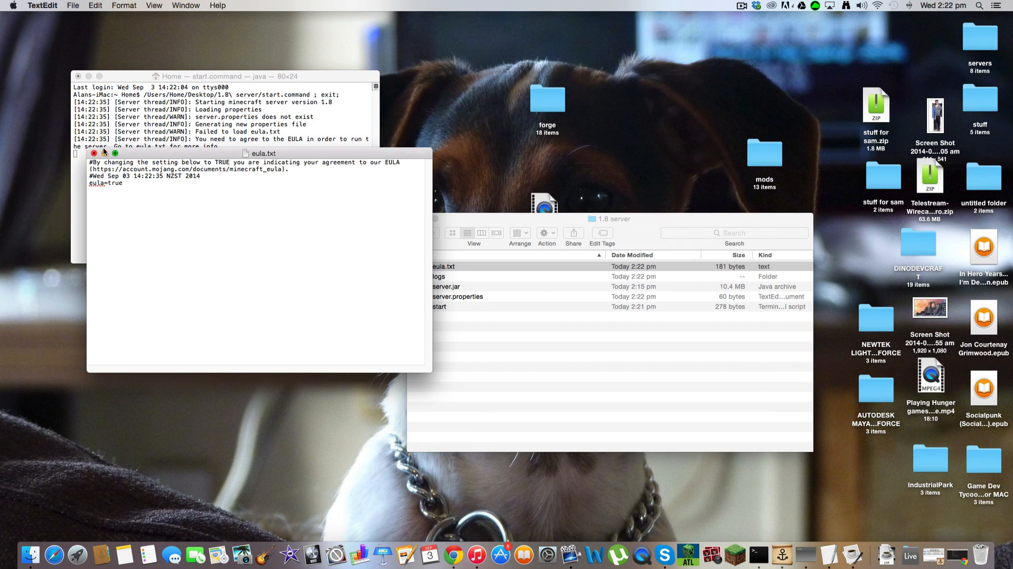
click(94, 154)
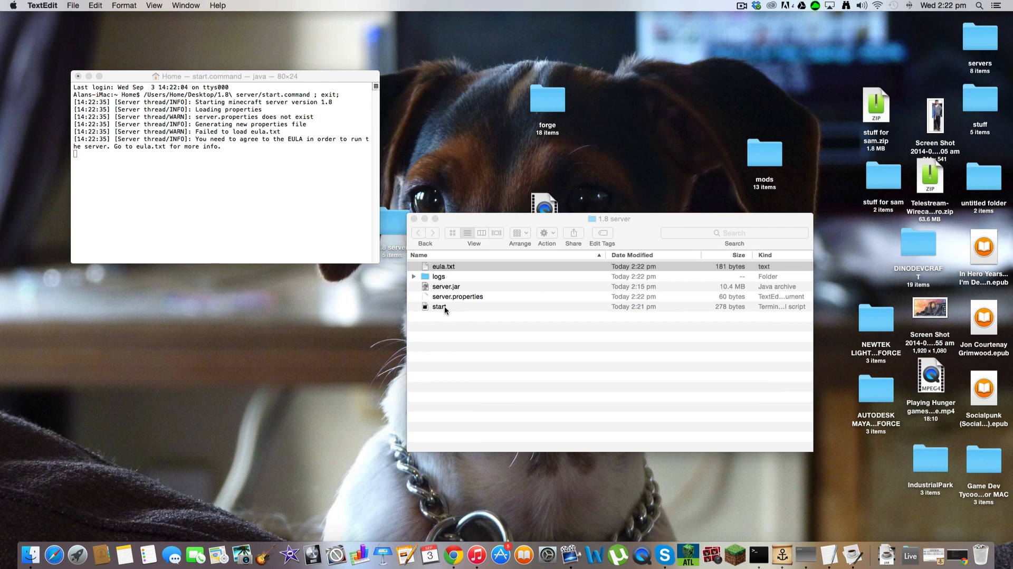
Step: Relaunch the start script so the server reports Done, with the console window shrunk
double_click(439, 306)
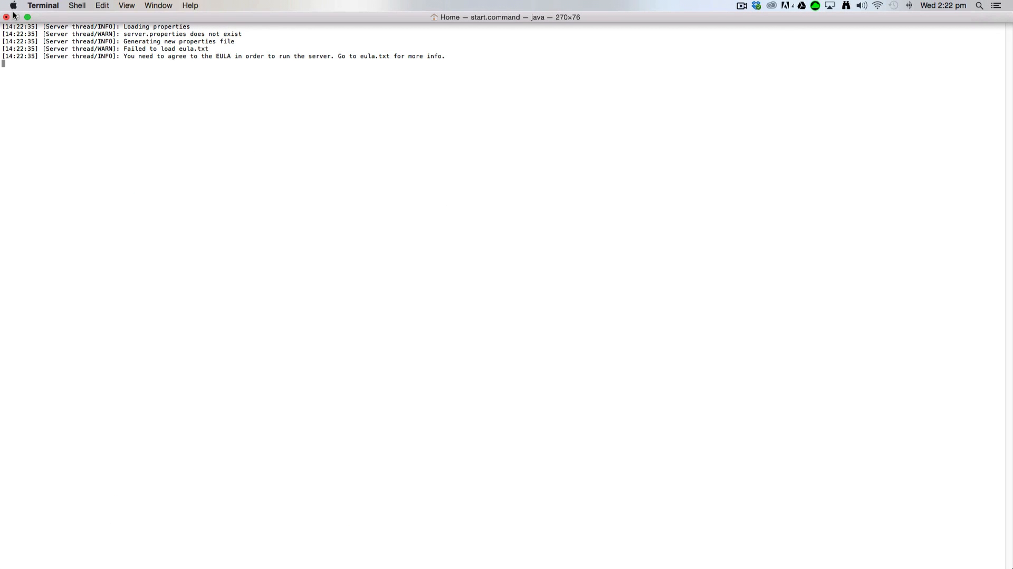
click(6, 16)
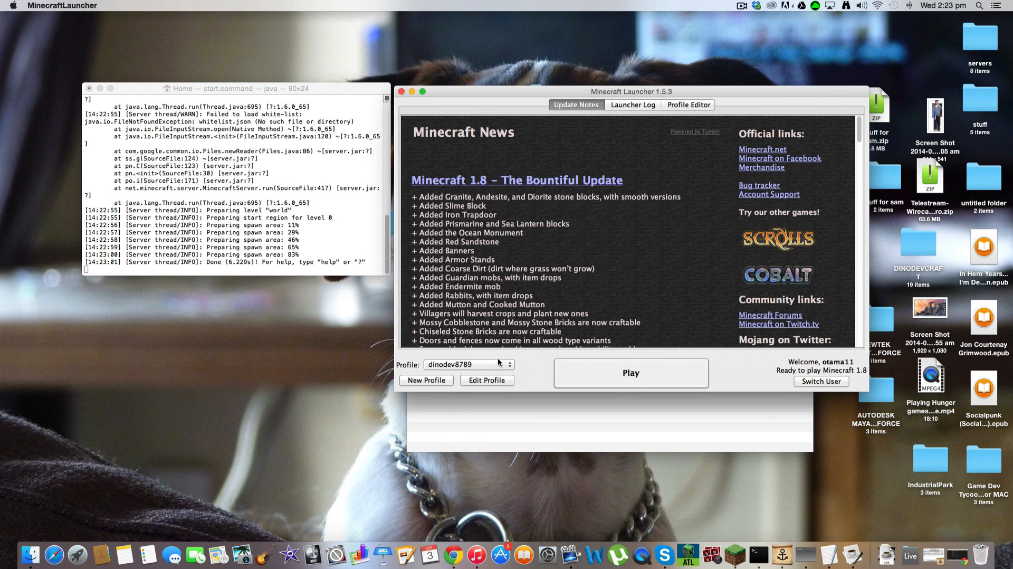
mouse_move(546, 375)
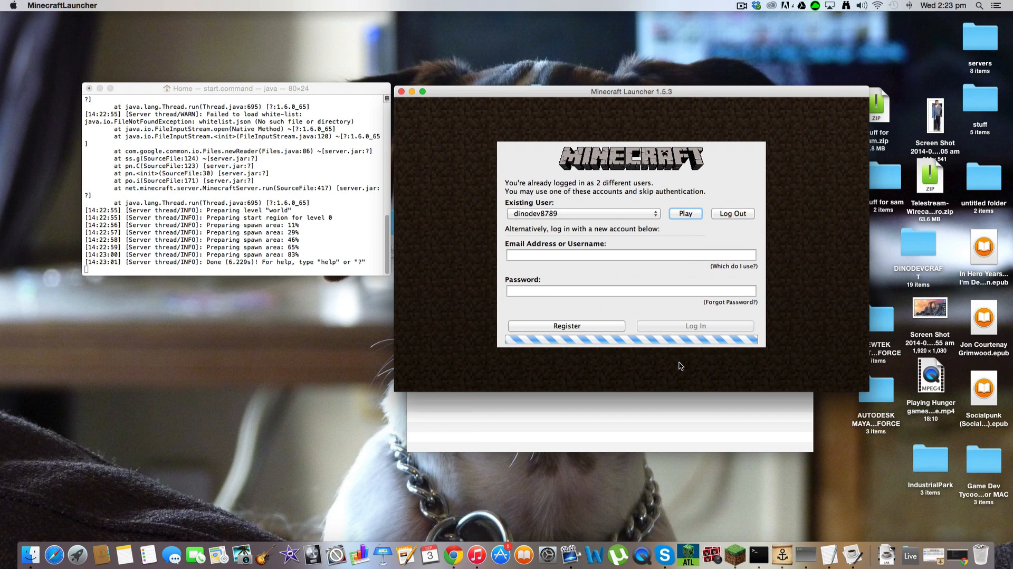
Step: Sign in with the existing saved account and start Minecraft 1.8 from the launcher
click(685, 213)
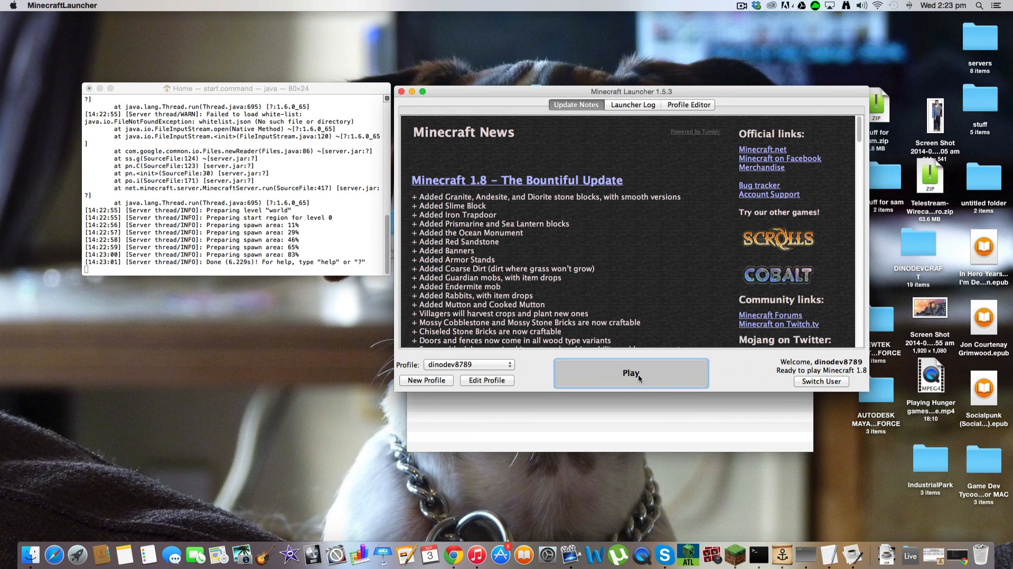
click(631, 372)
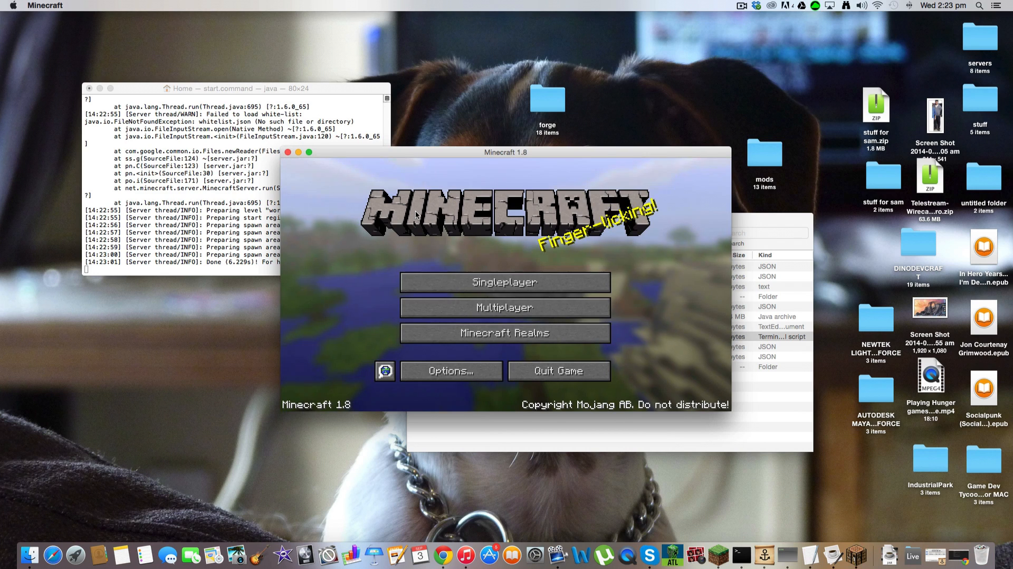
Step: In Multiplayer, change My server's address to the 'thedinonoip.m' hostname and save it
click(504, 307)
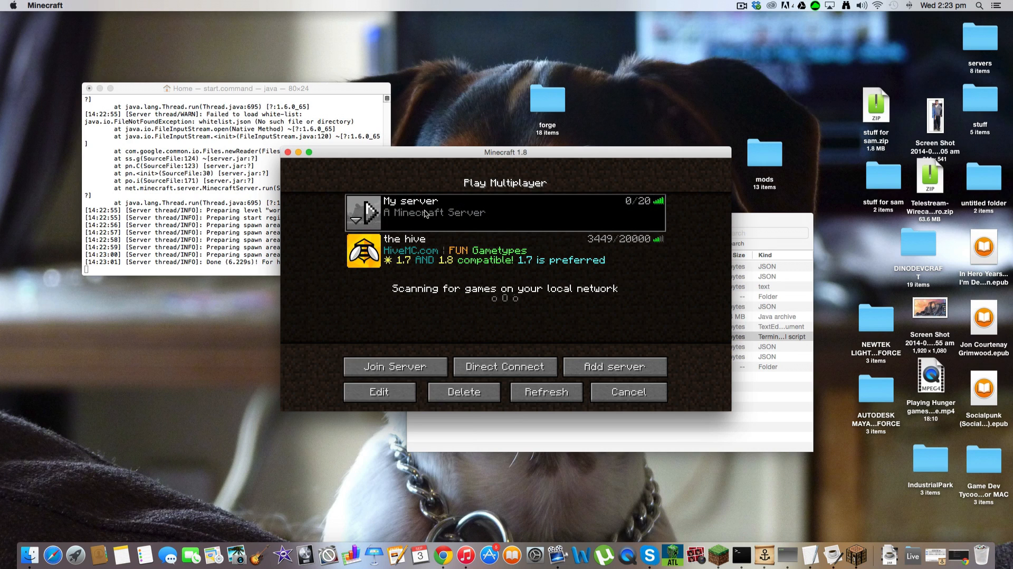
click(378, 392)
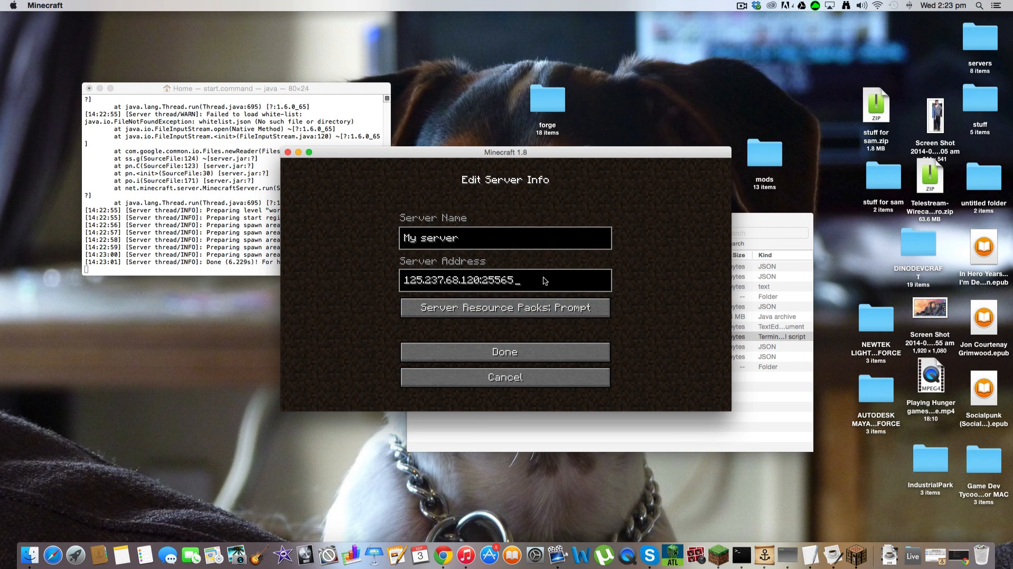
key(backspace)
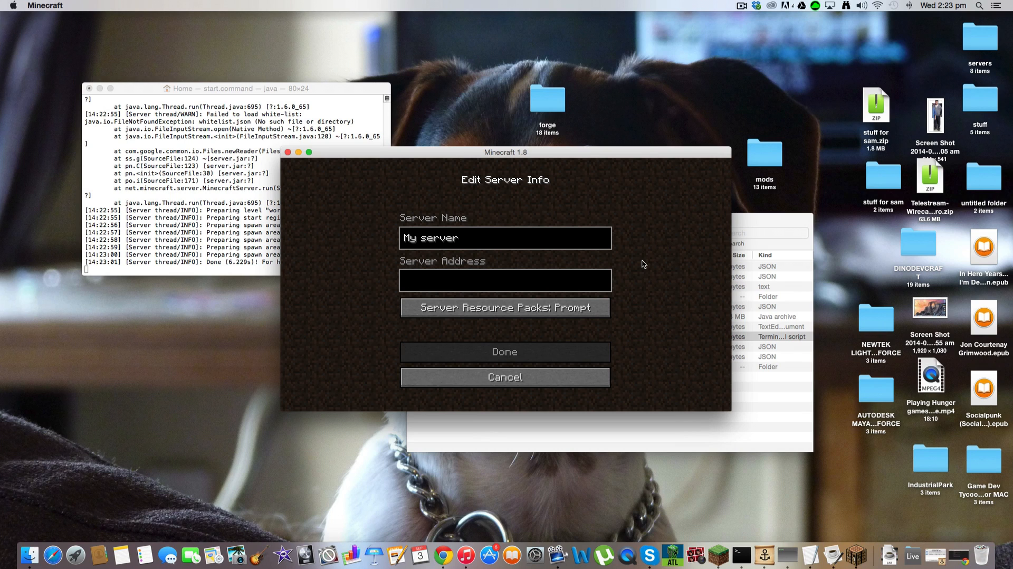
text(thedinorealm.)
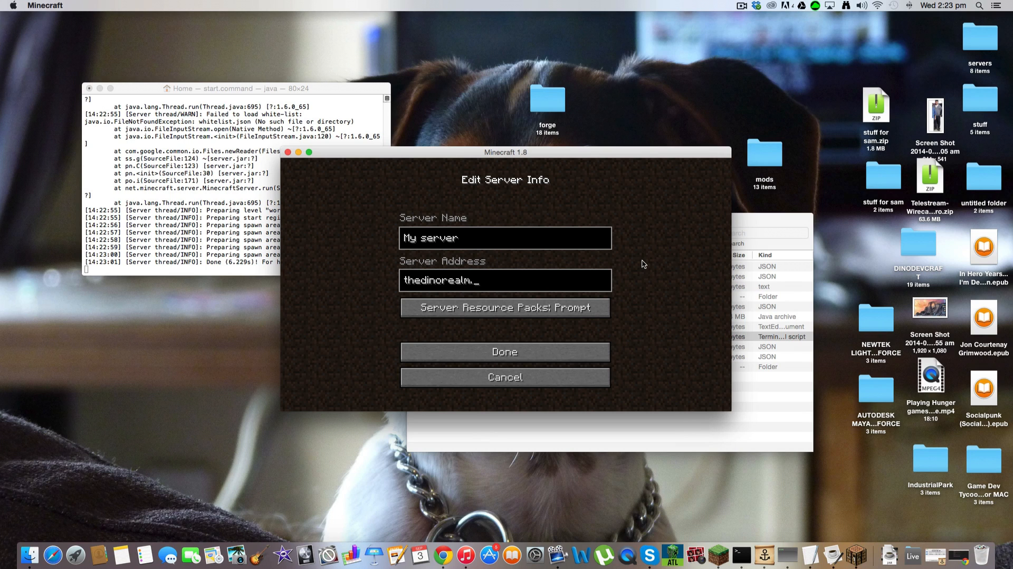
text(noip.m)
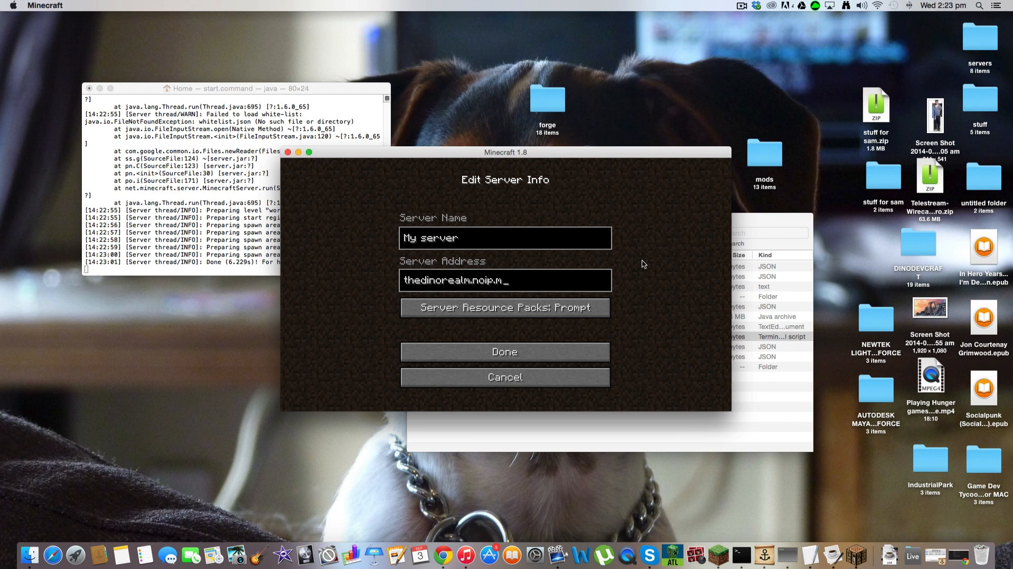
click(505, 352)
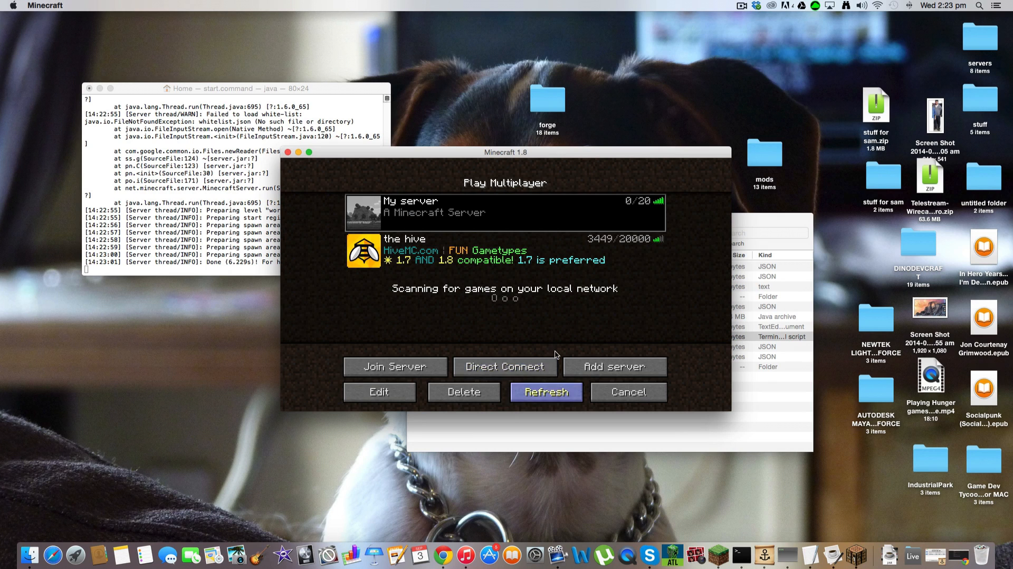
Step: Join My server, turn Master Volume down to 12% in Music & Sounds, and resume play
click(545, 391)
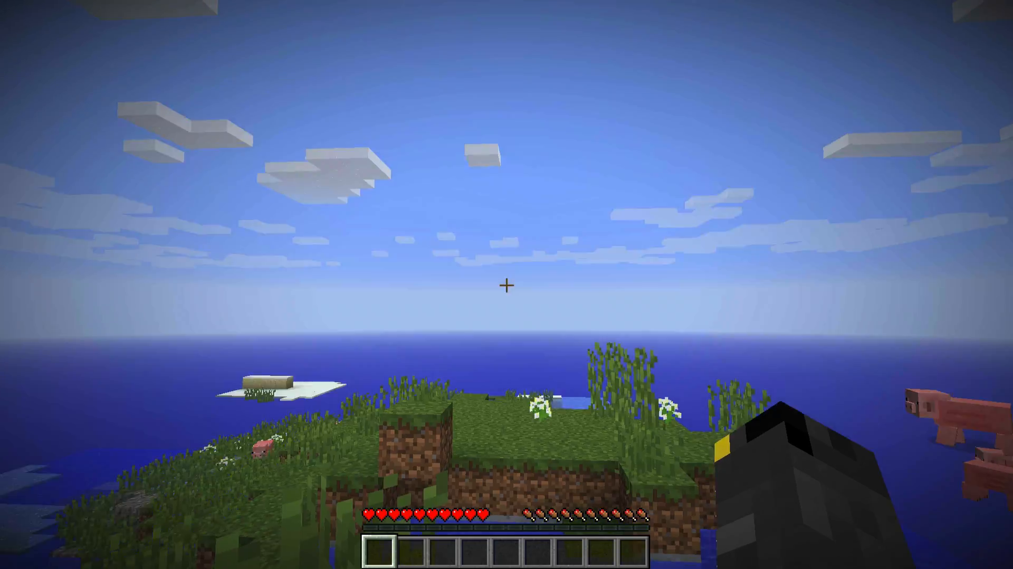
mouse_move(507, 285)
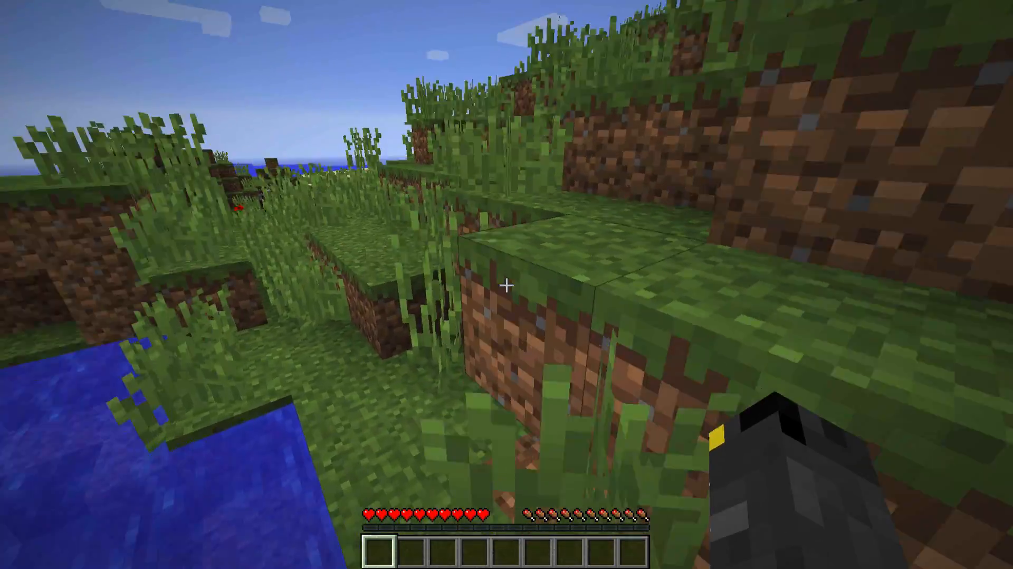
key(Escape)
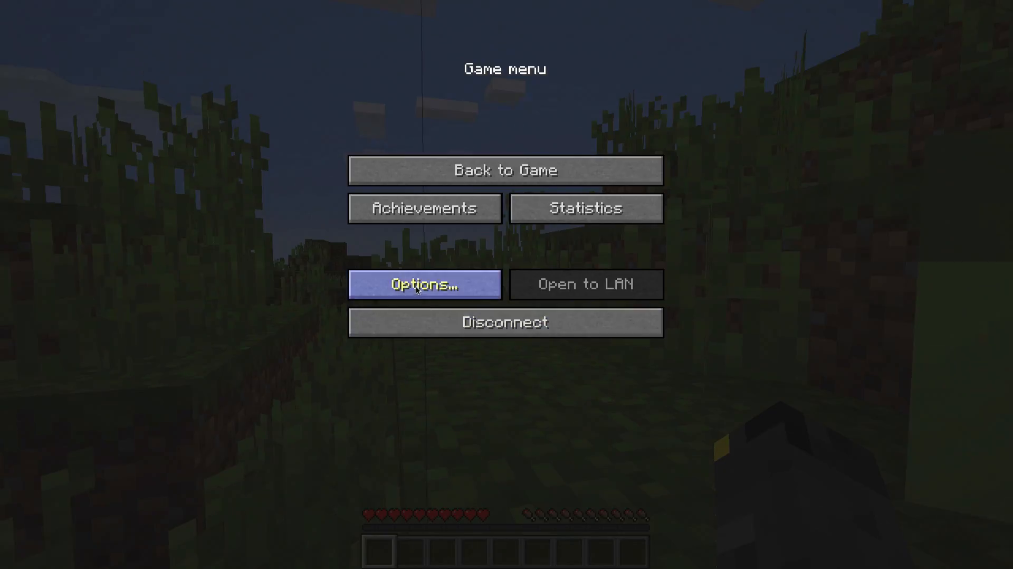
click(424, 285)
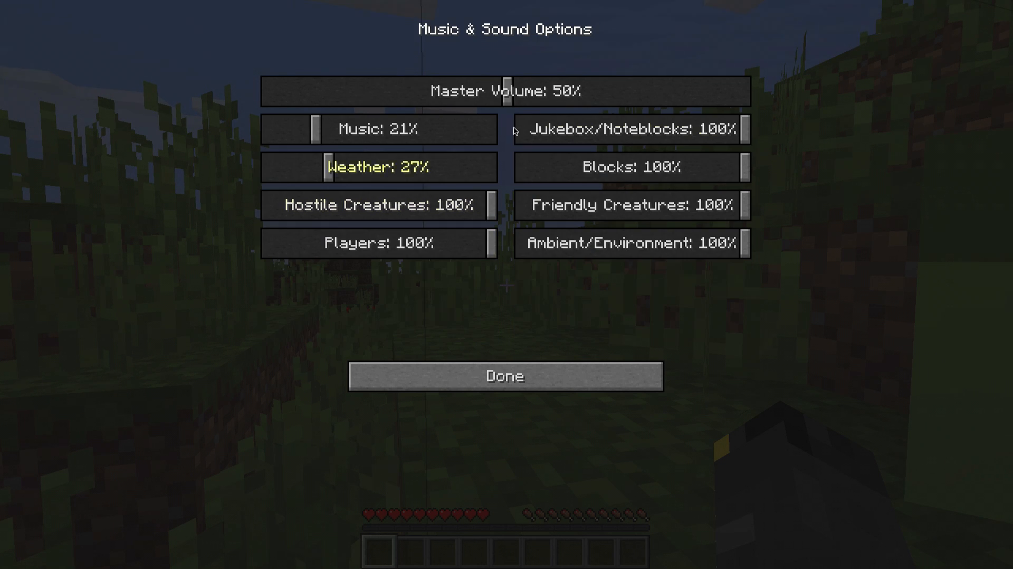
drag(481, 205, 378, 206)
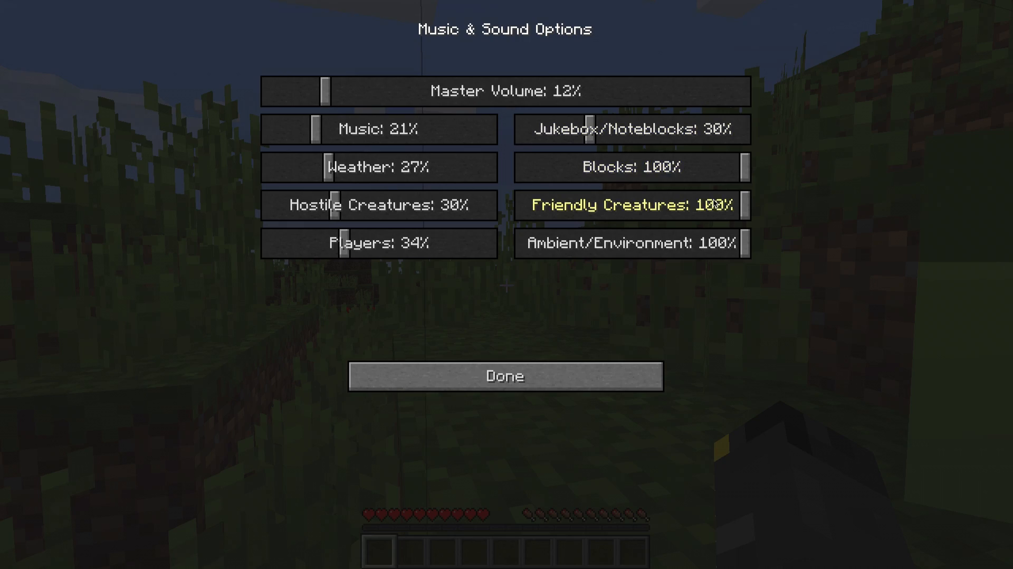
click(506, 376)
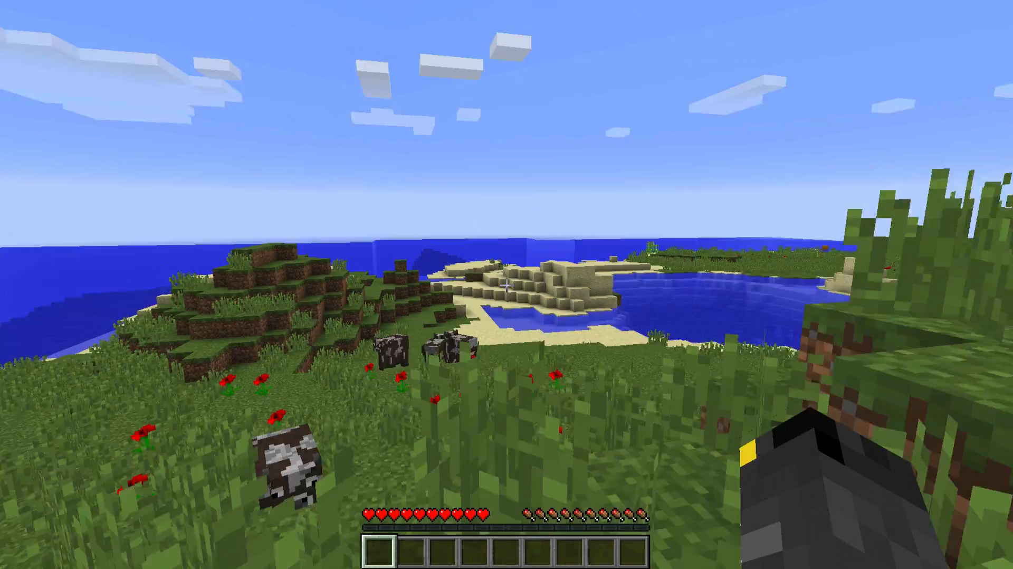
mouse_move(506, 285)
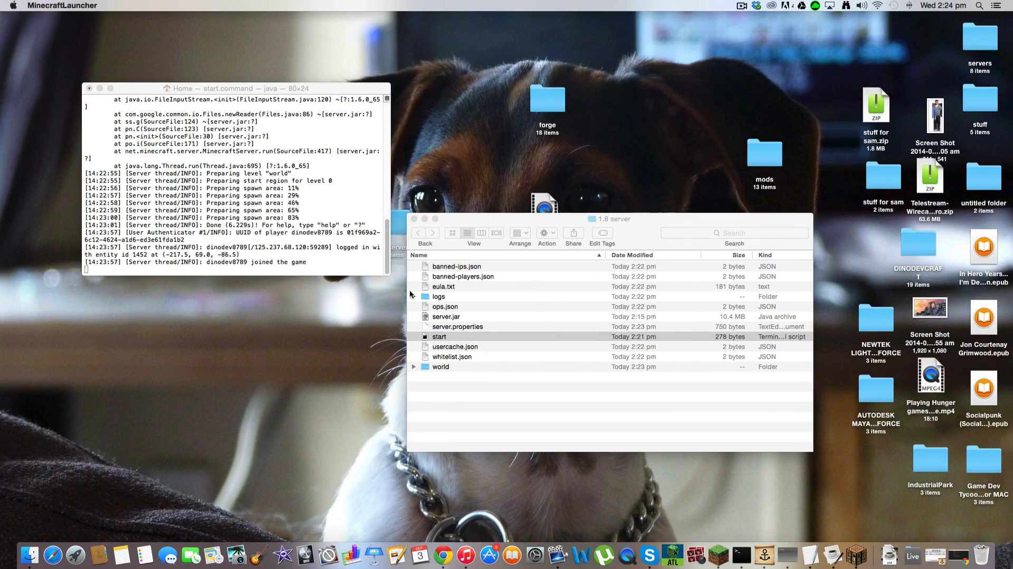
Step: Run 'op di...' in the server console to make the joined player an operator
text(op di)
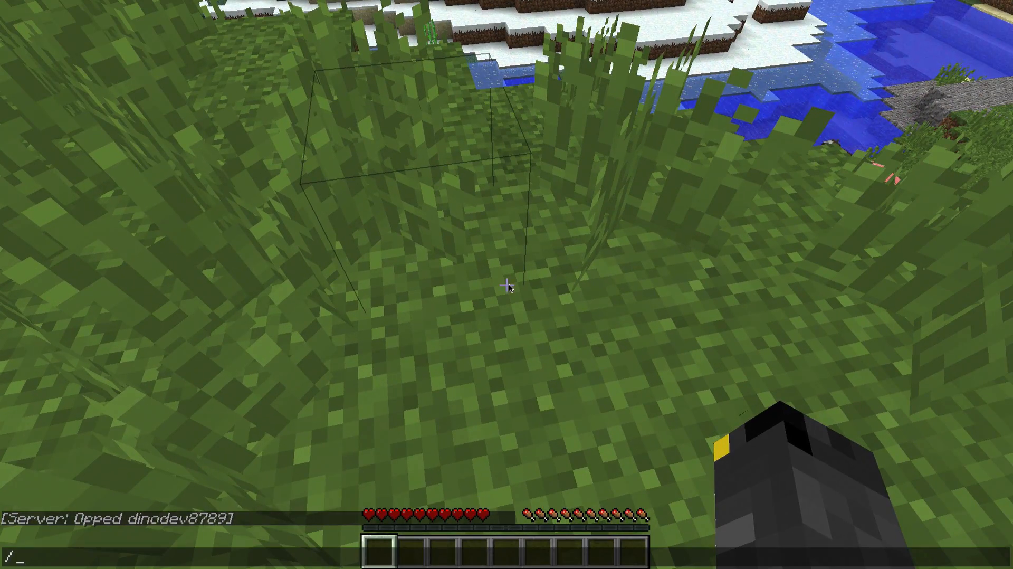
Step: Use /gamemode creative in chat to put the opped player in creative mode
text(gamemode creative)
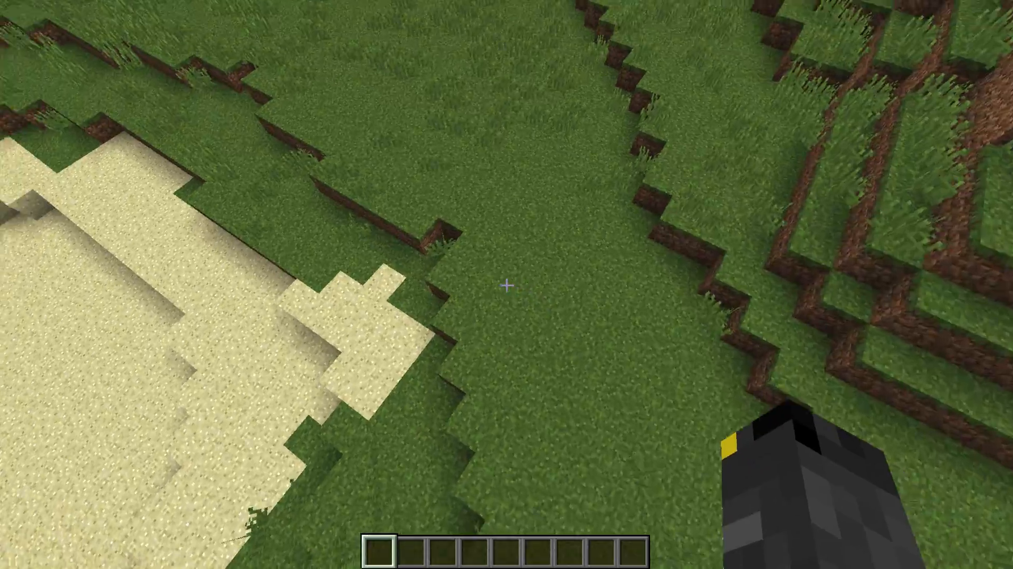
Step: View the creative inventory's Decoration, Redstone, Transportation and Miscellaneous categories
key(e)
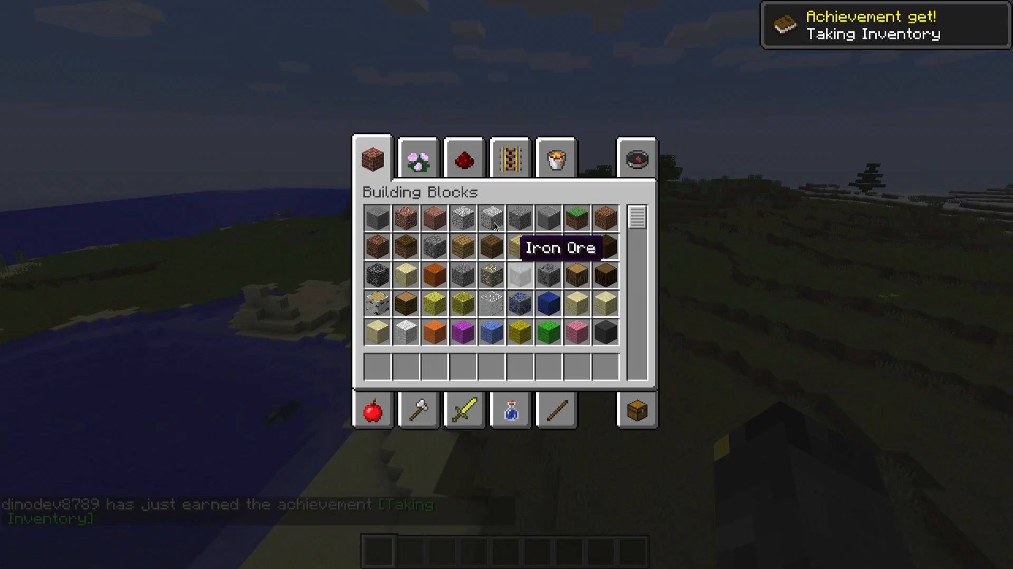
click(417, 158)
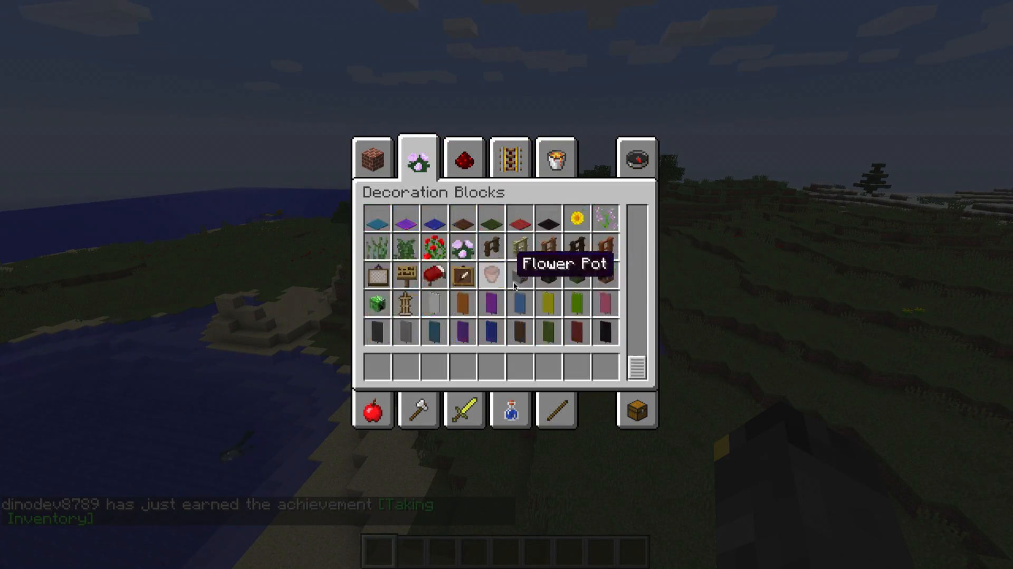
mouse_move(377, 304)
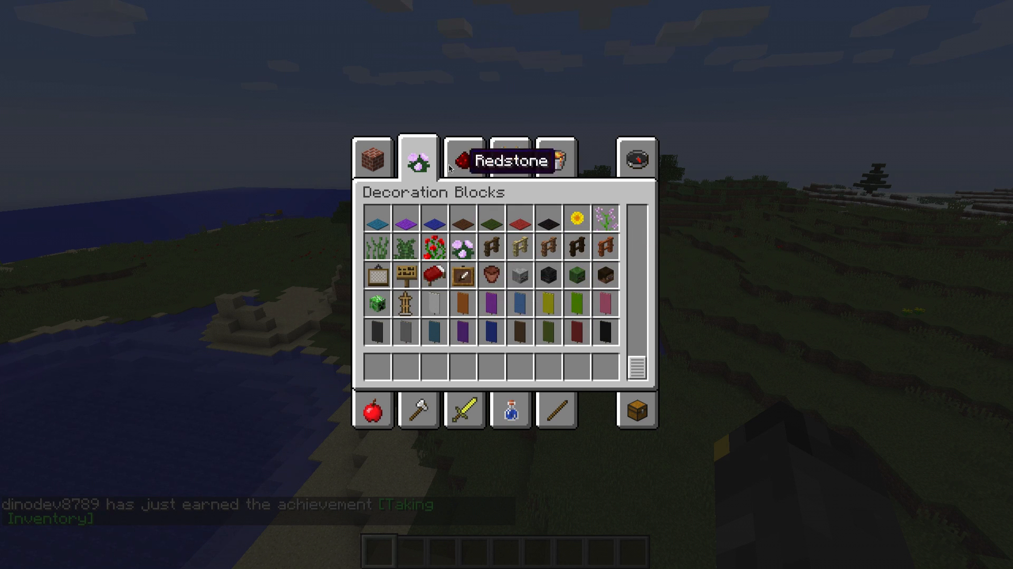
click(464, 158)
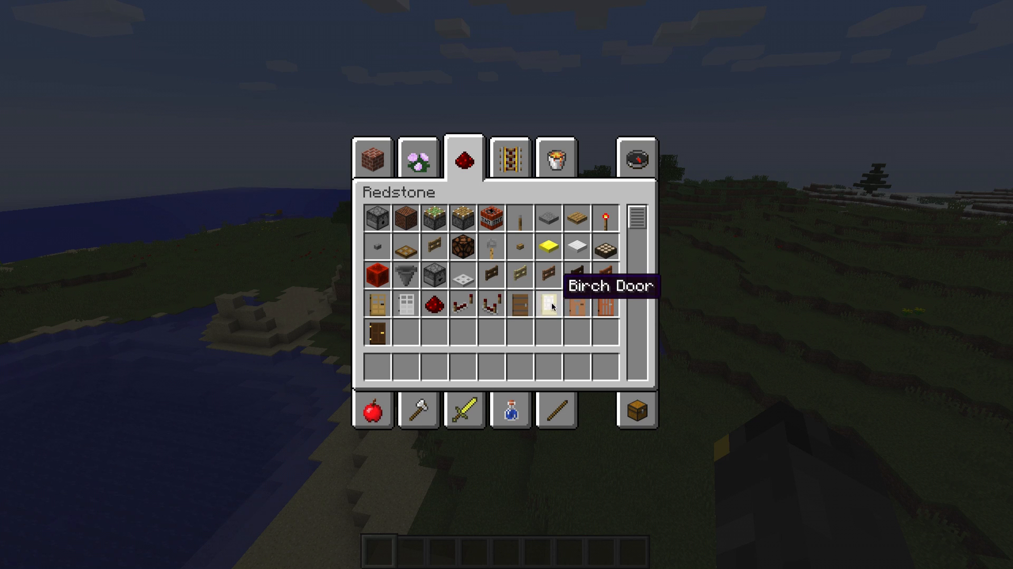
mouse_move(510, 157)
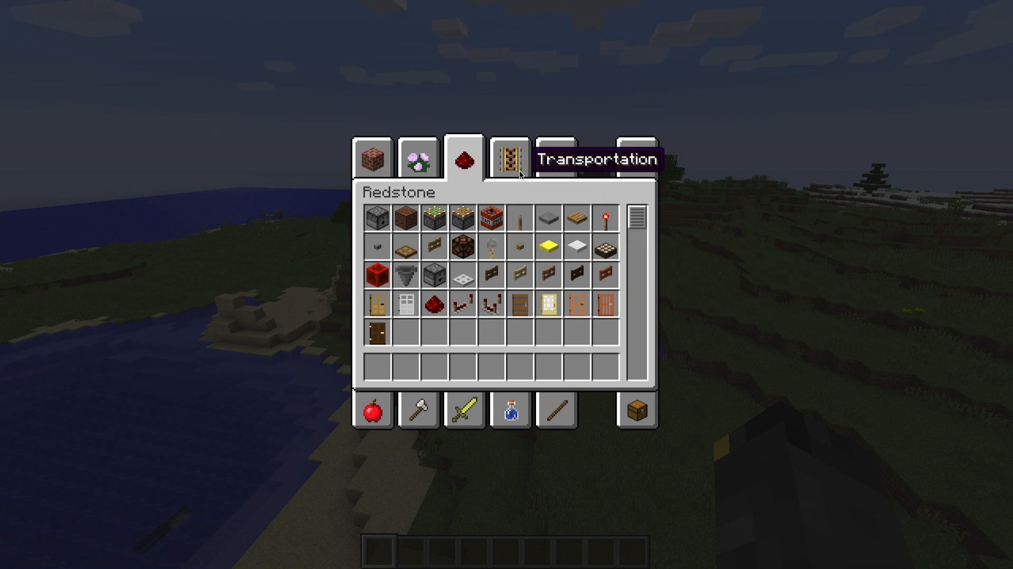
click(512, 158)
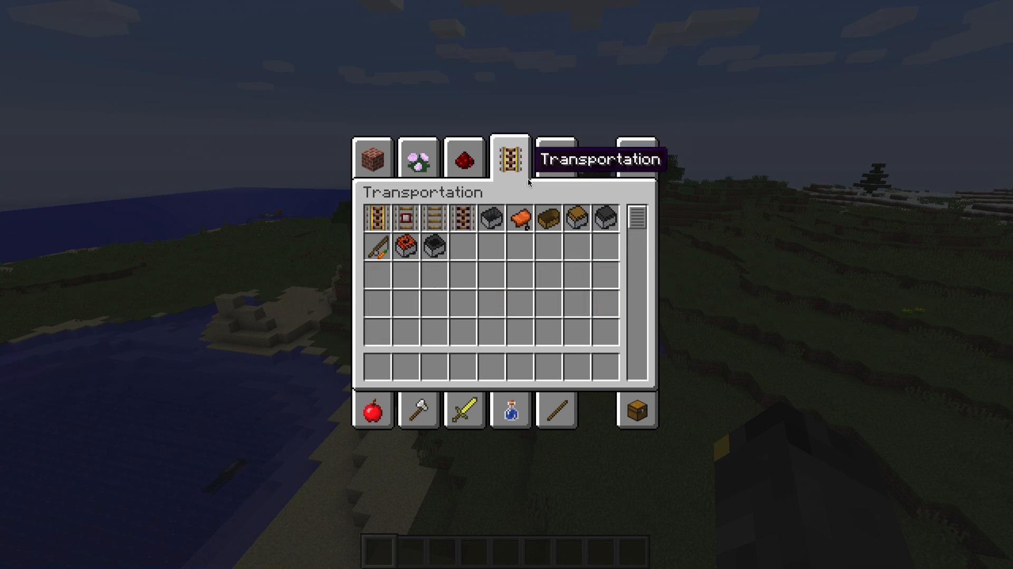
click(554, 158)
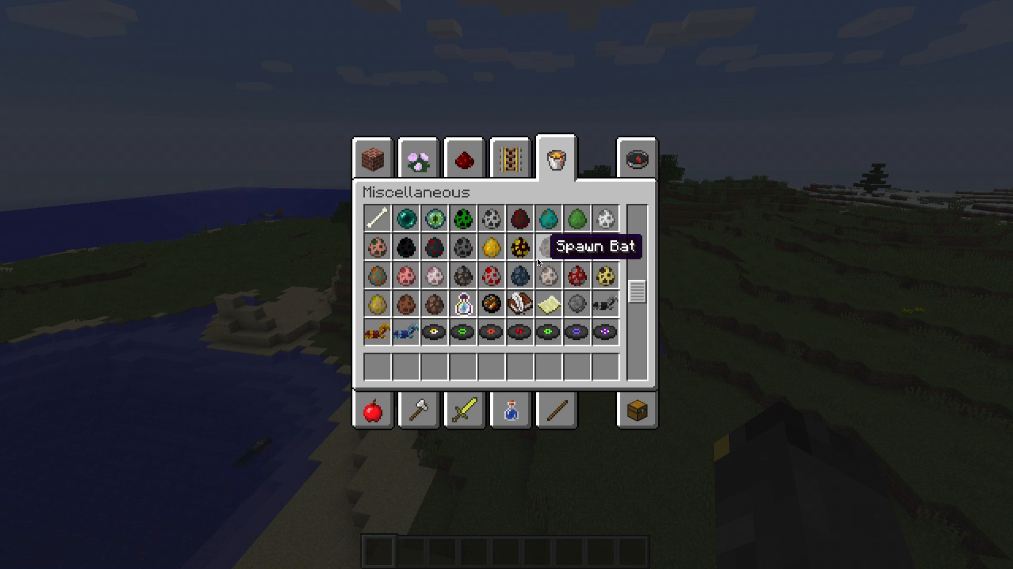
scroll(down, 3)
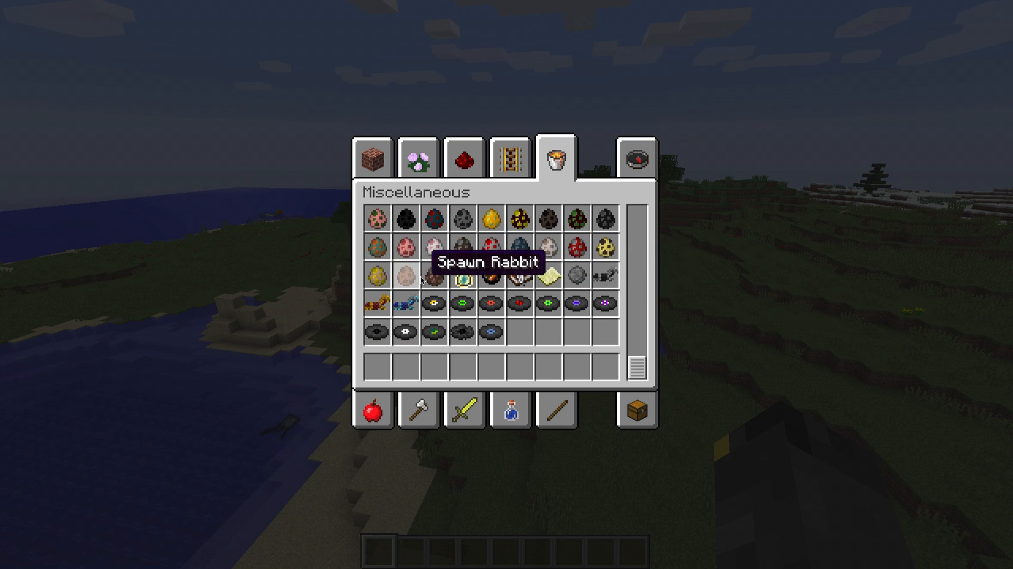
mouse_move(621, 151)
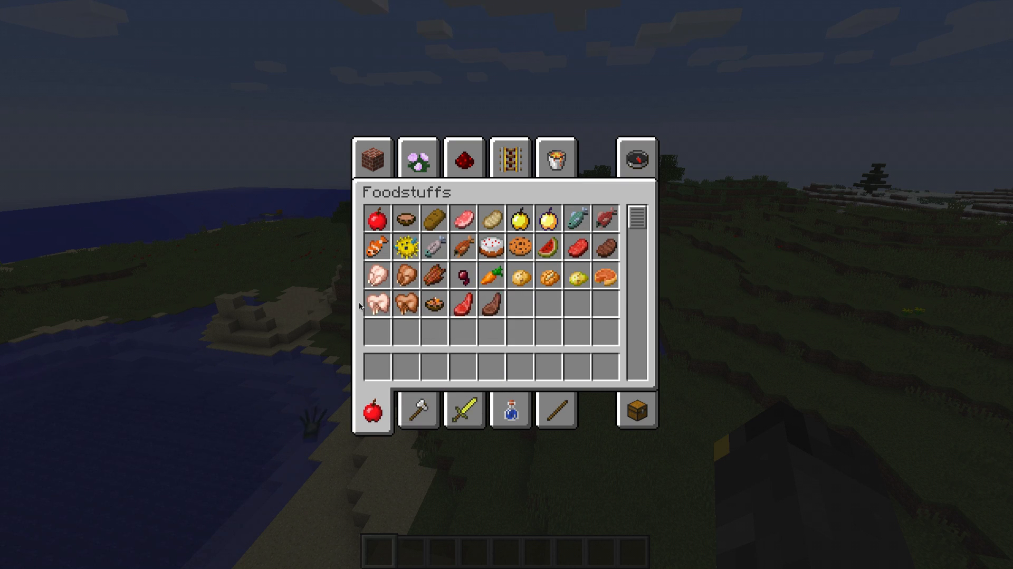
mouse_move(464, 304)
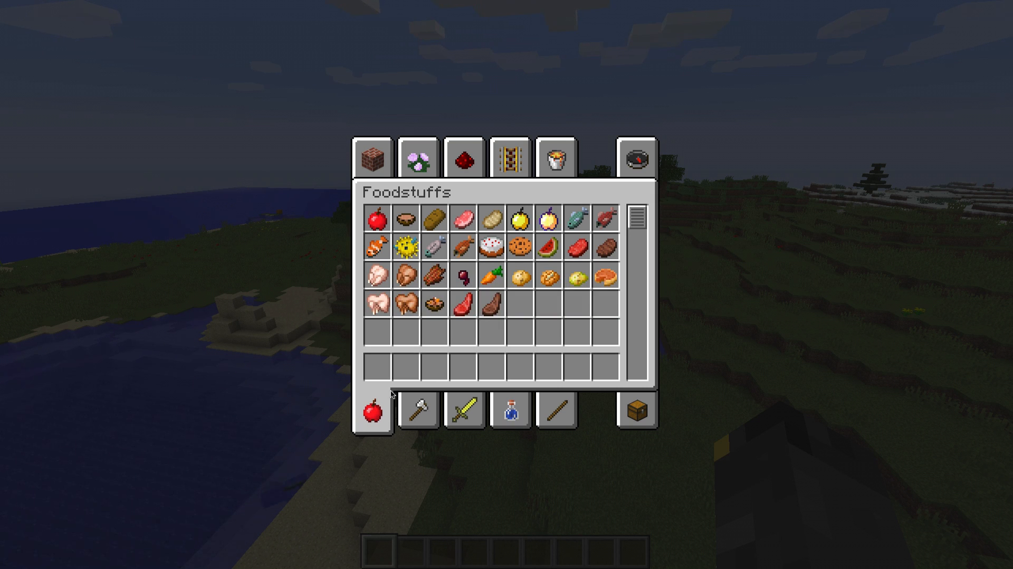
Step: View the Tools and Combat categories, then the next bottom tab, and close the inventory
click(418, 411)
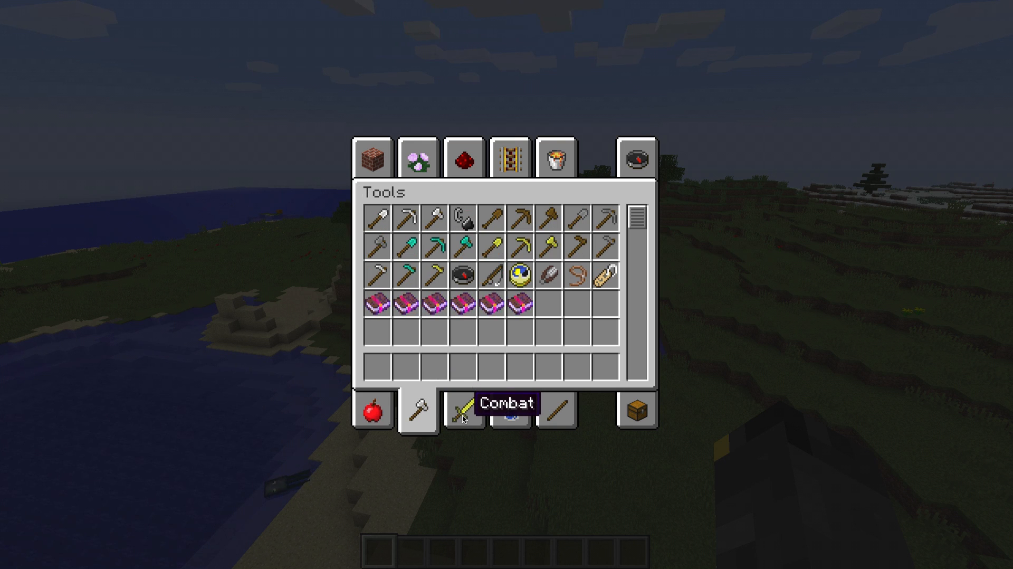
click(462, 410)
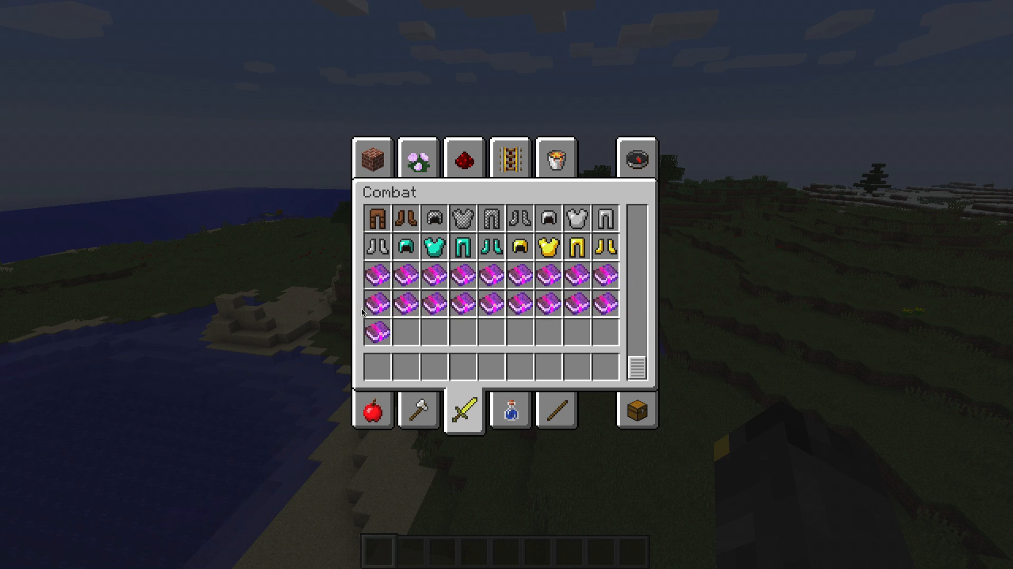
mouse_move(405, 274)
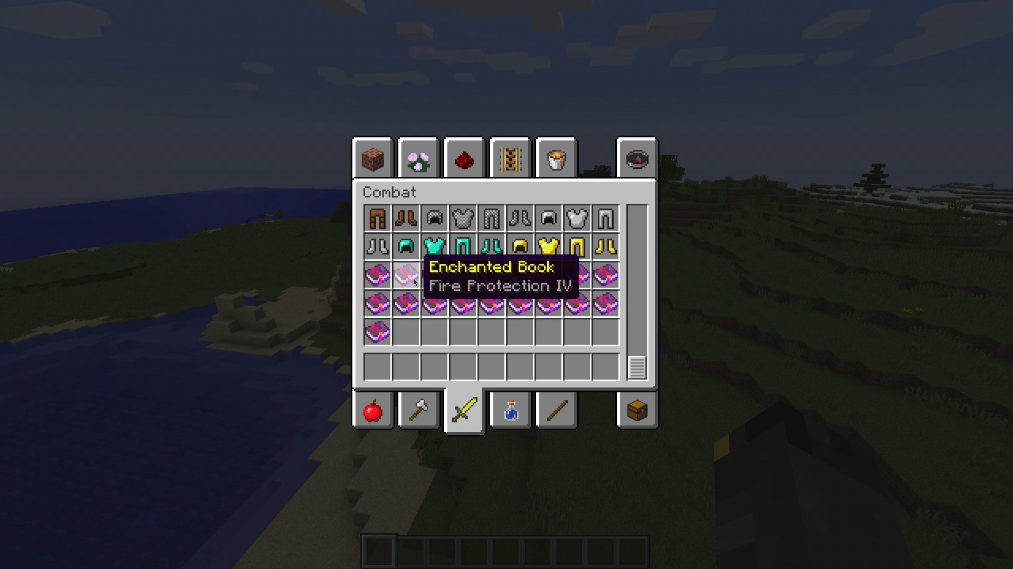
mouse_move(513, 391)
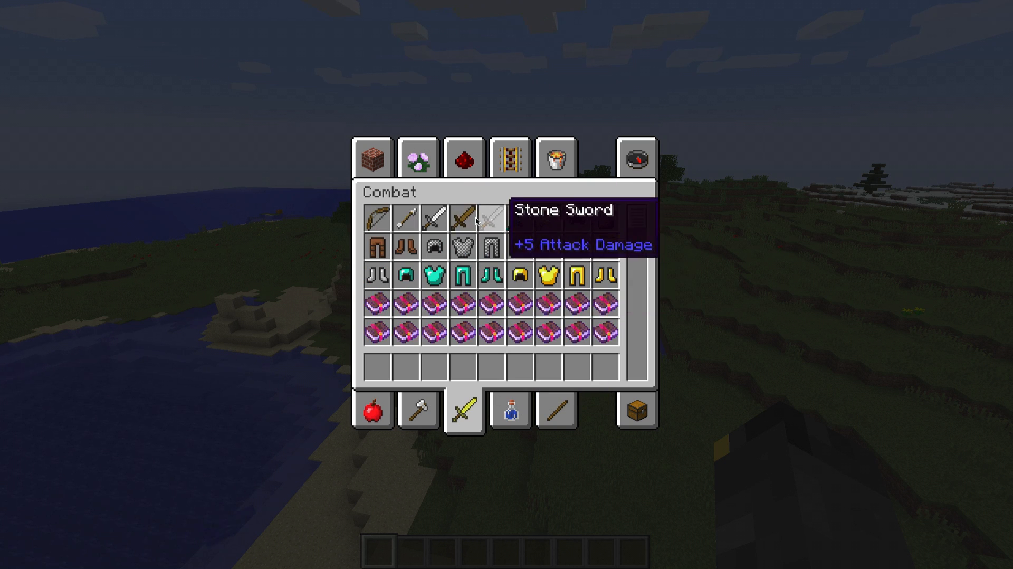
click(511, 410)
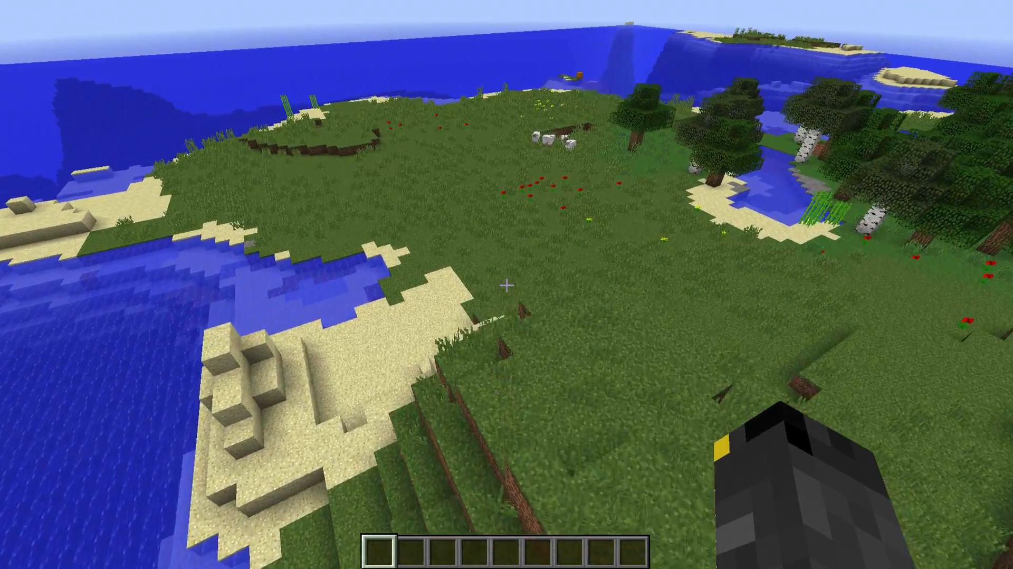
mouse_move(506, 285)
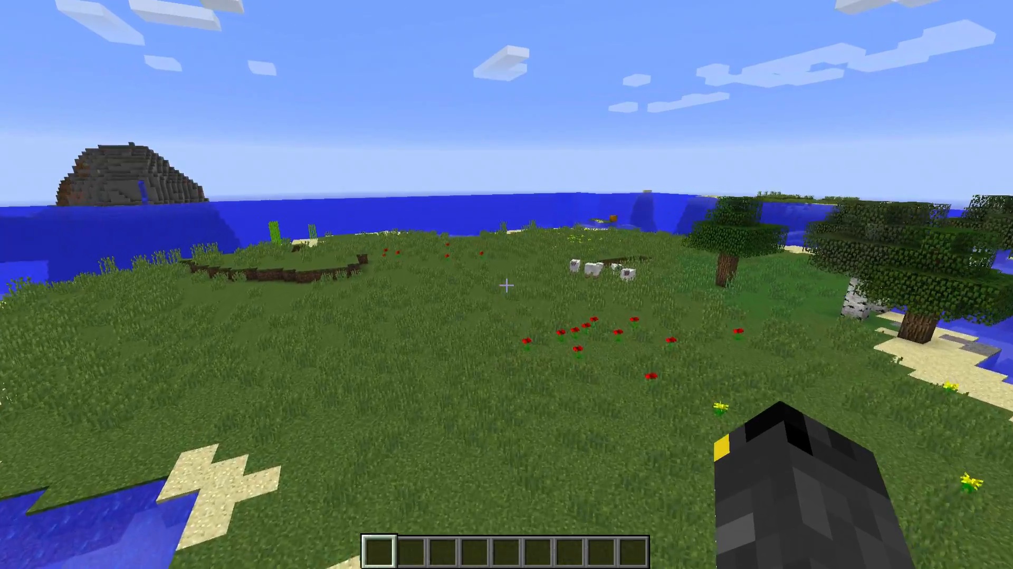
mouse_move(507, 285)
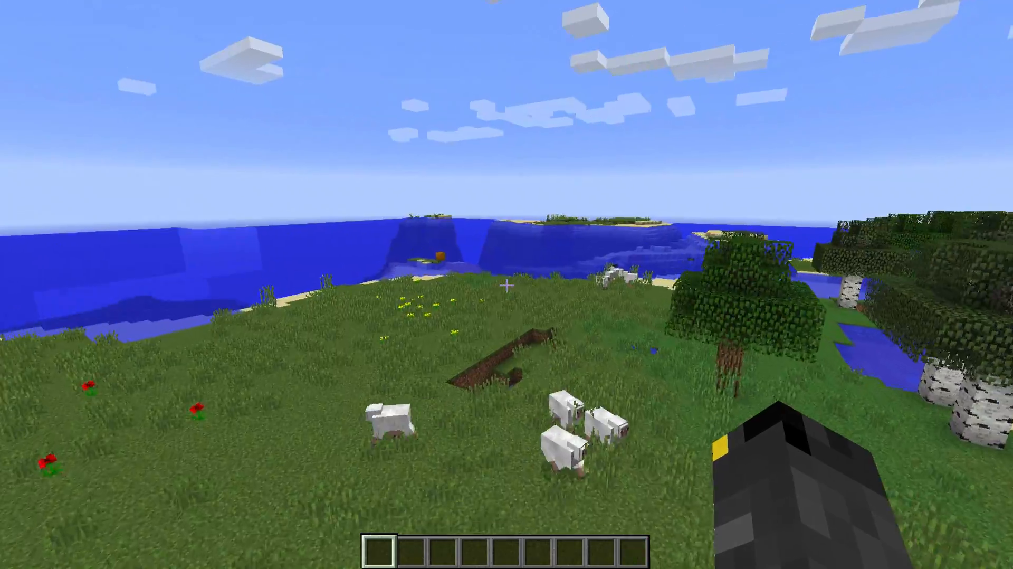